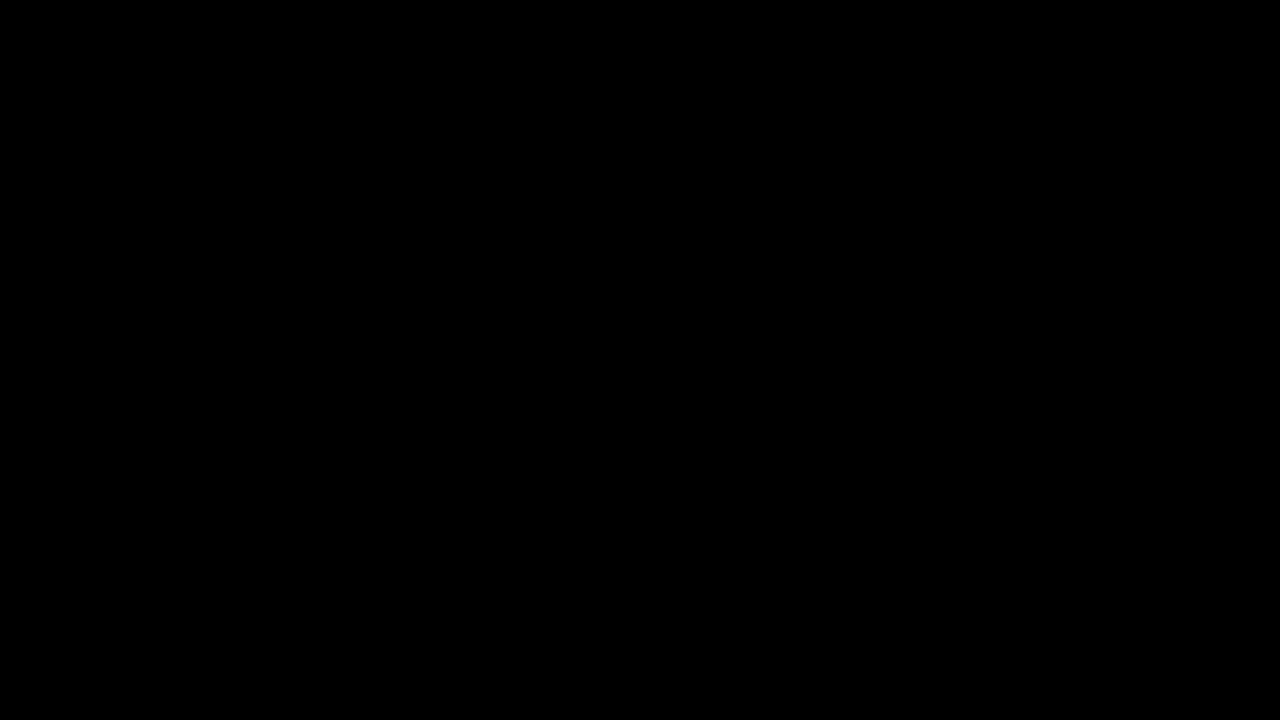
Step: Advance the installer to the Select Destination Location page with the default iPadian folder
click(912, 684)
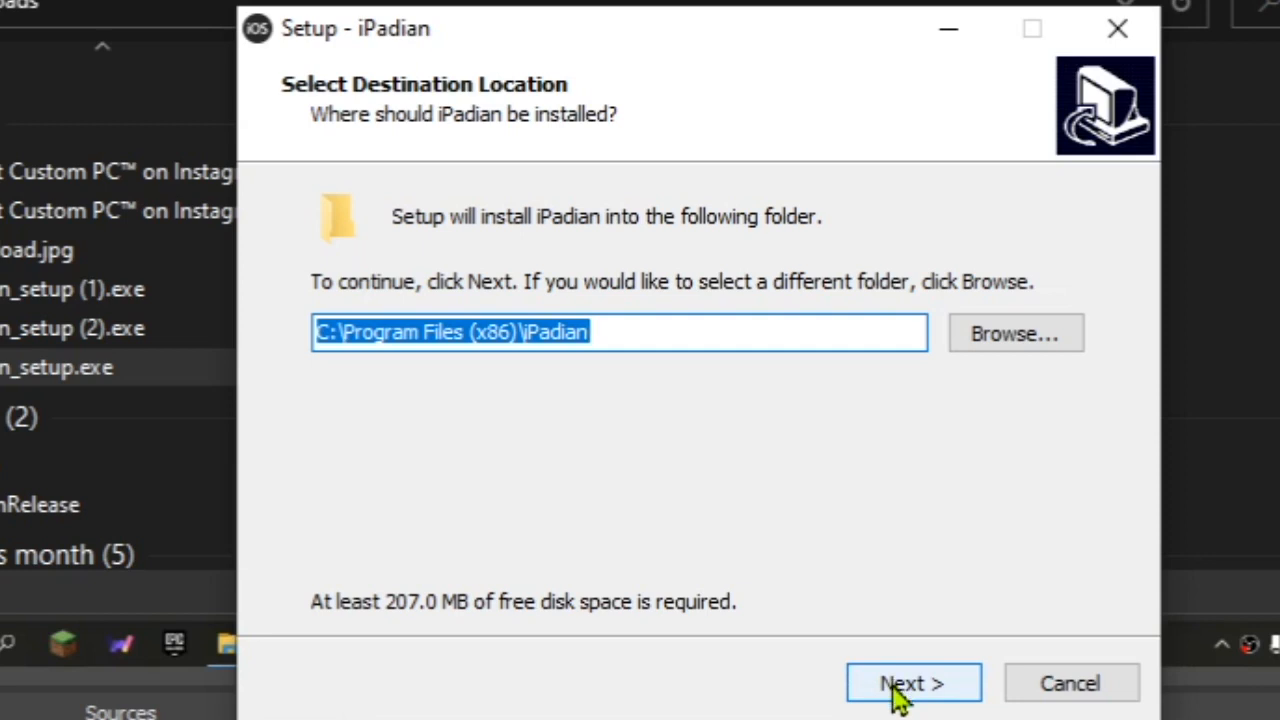
mouse_move(490, 418)
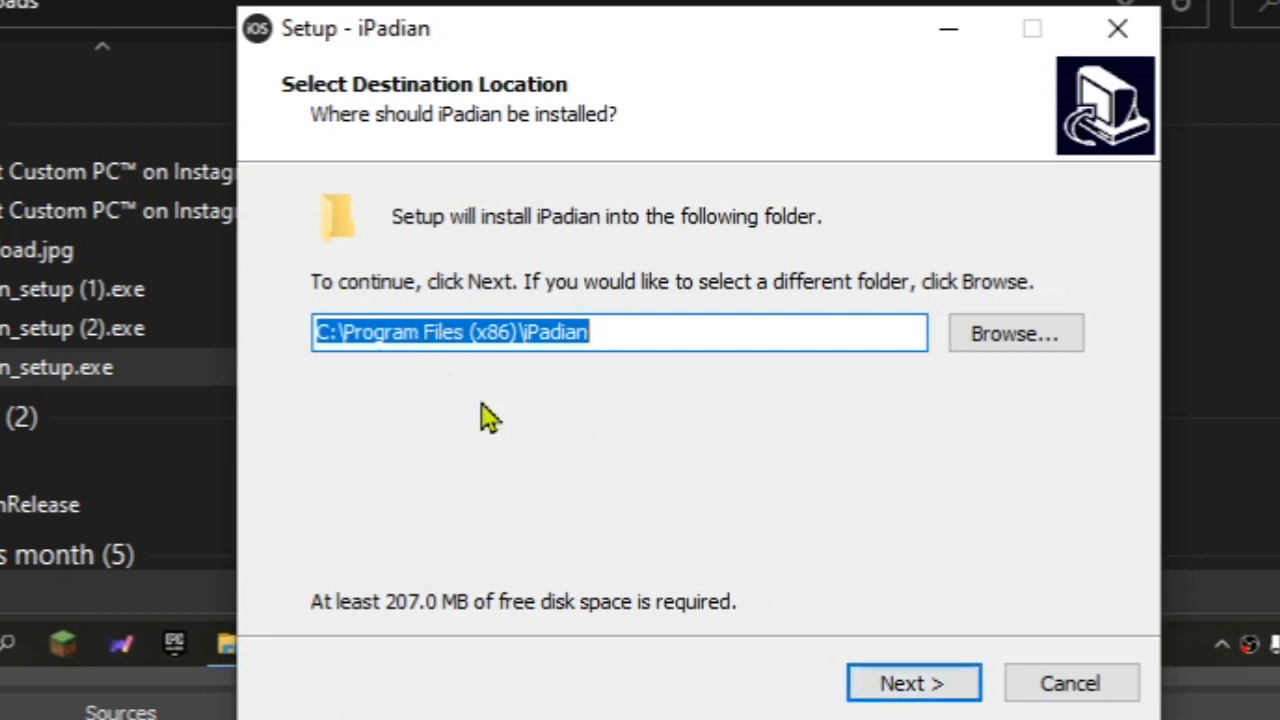
mouse_move(528, 444)
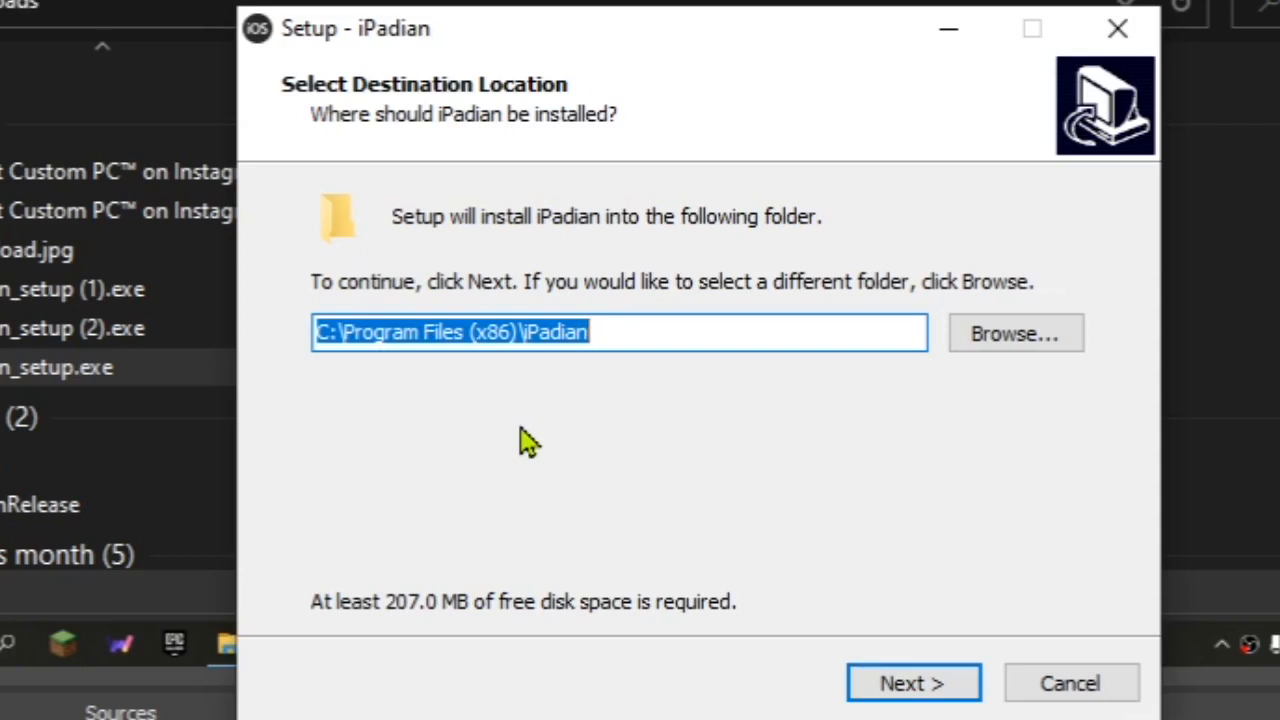
mouse_move(712, 596)
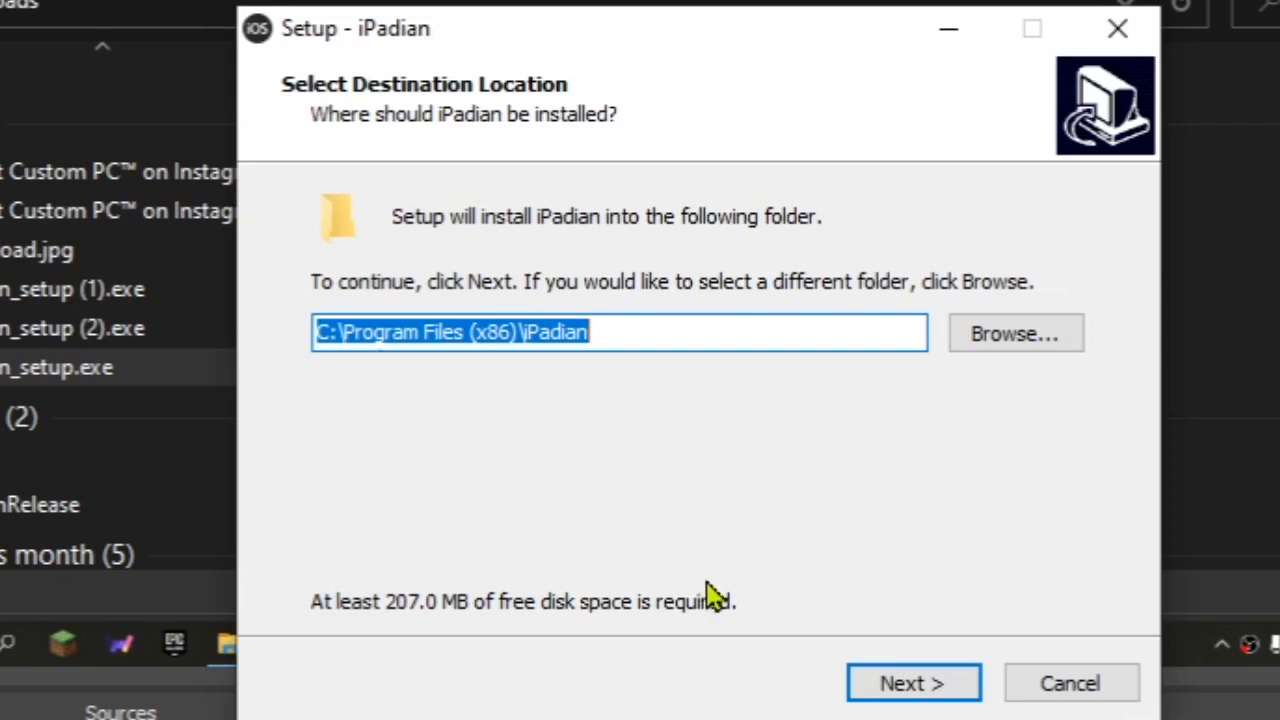
Step: Keep the default folder, enable 'Create a desktop shortcut', and reach Ready to Install
click(912, 682)
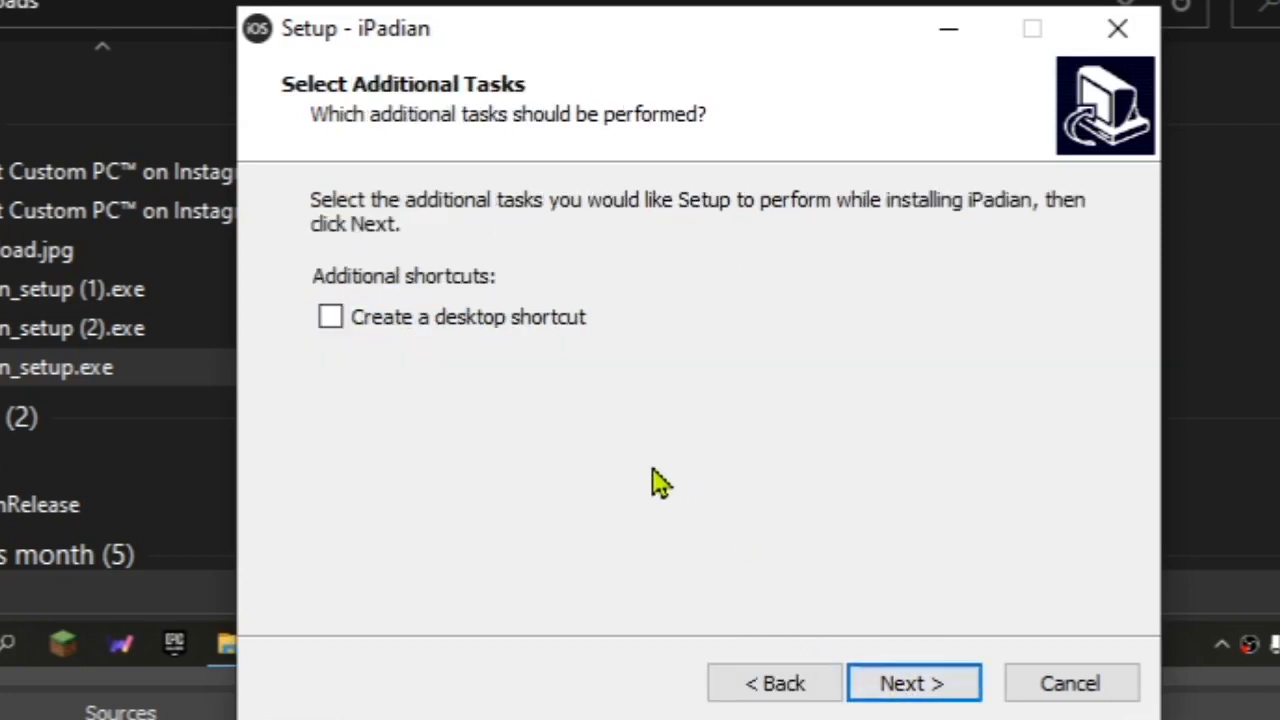
click(330, 316)
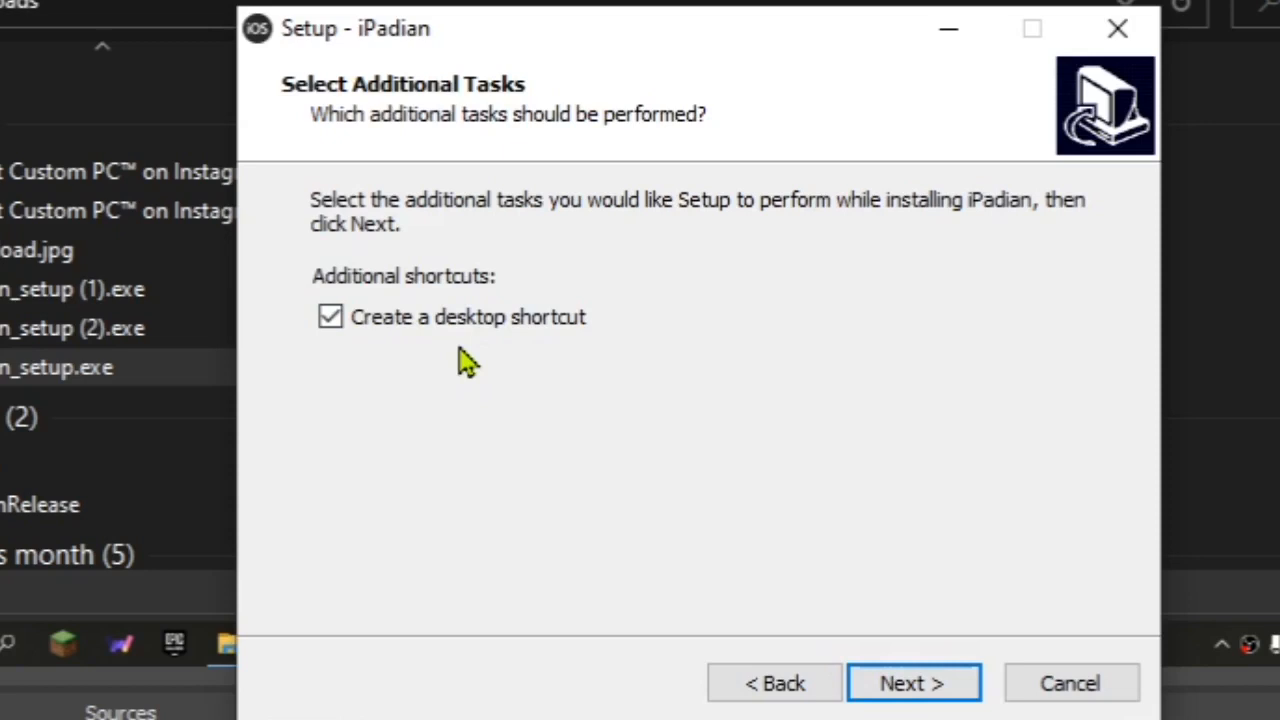
click(912, 684)
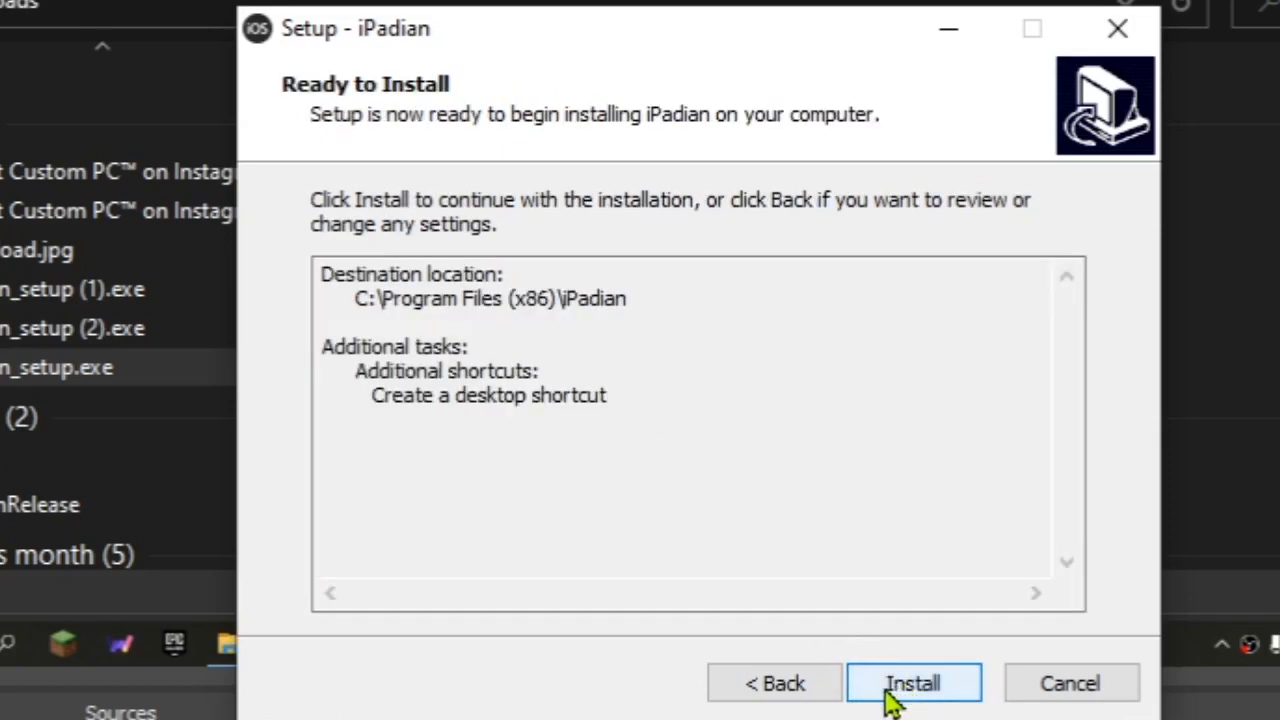
click(912, 684)
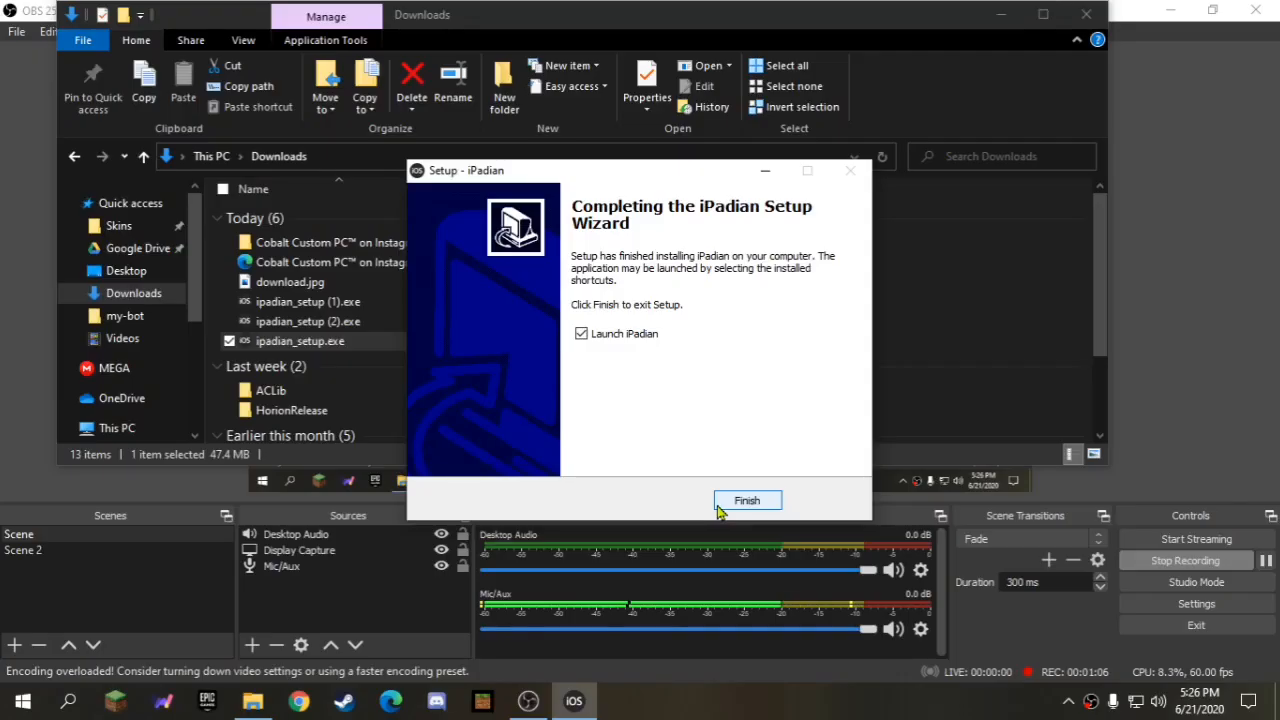
mouse_move(612, 384)
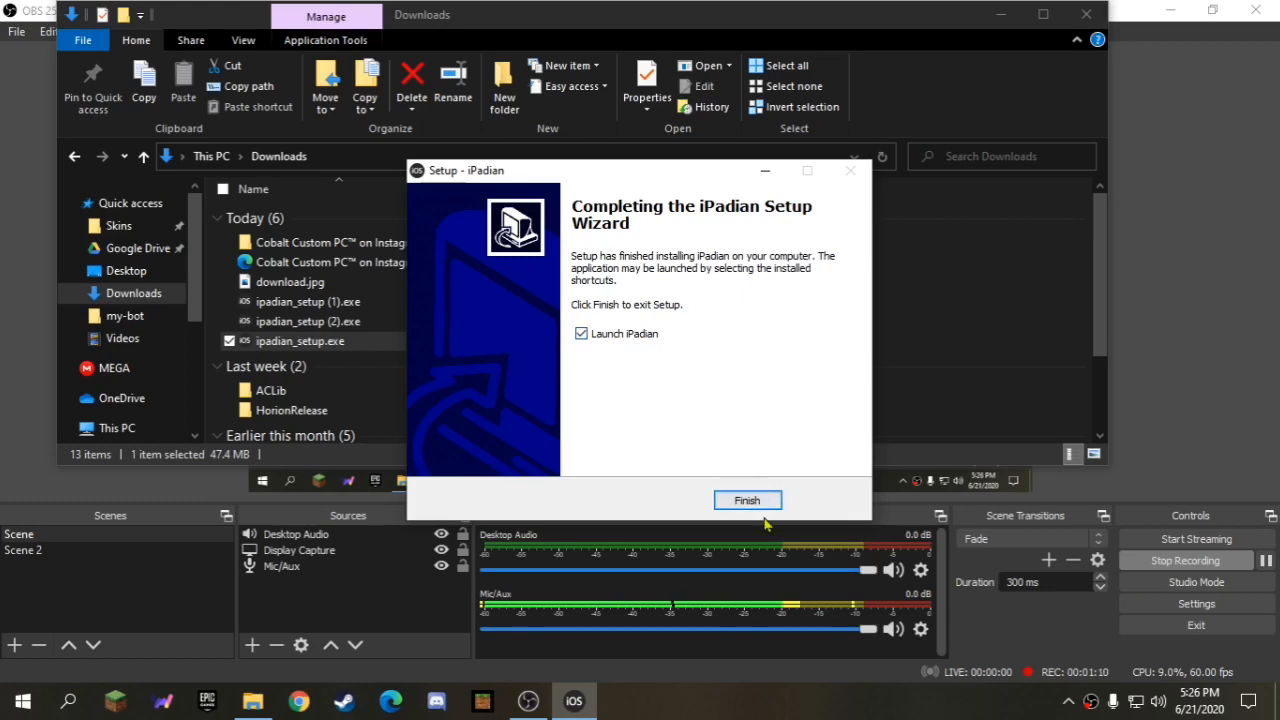
Step: Finish setup with 'Launch iPadian' ticked so iPadian starts to its home screen
click(748, 500)
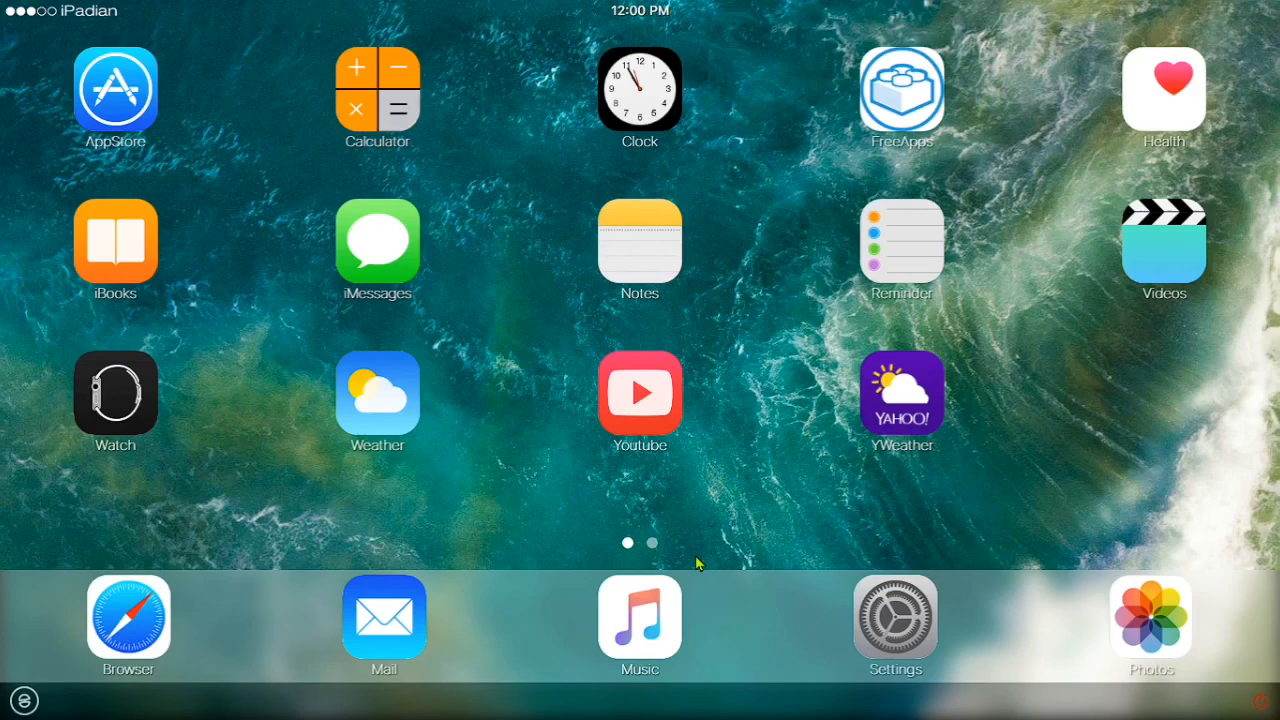
Step: Launch Photos from the dock, then start the App Store and bring it up
click(1150, 616)
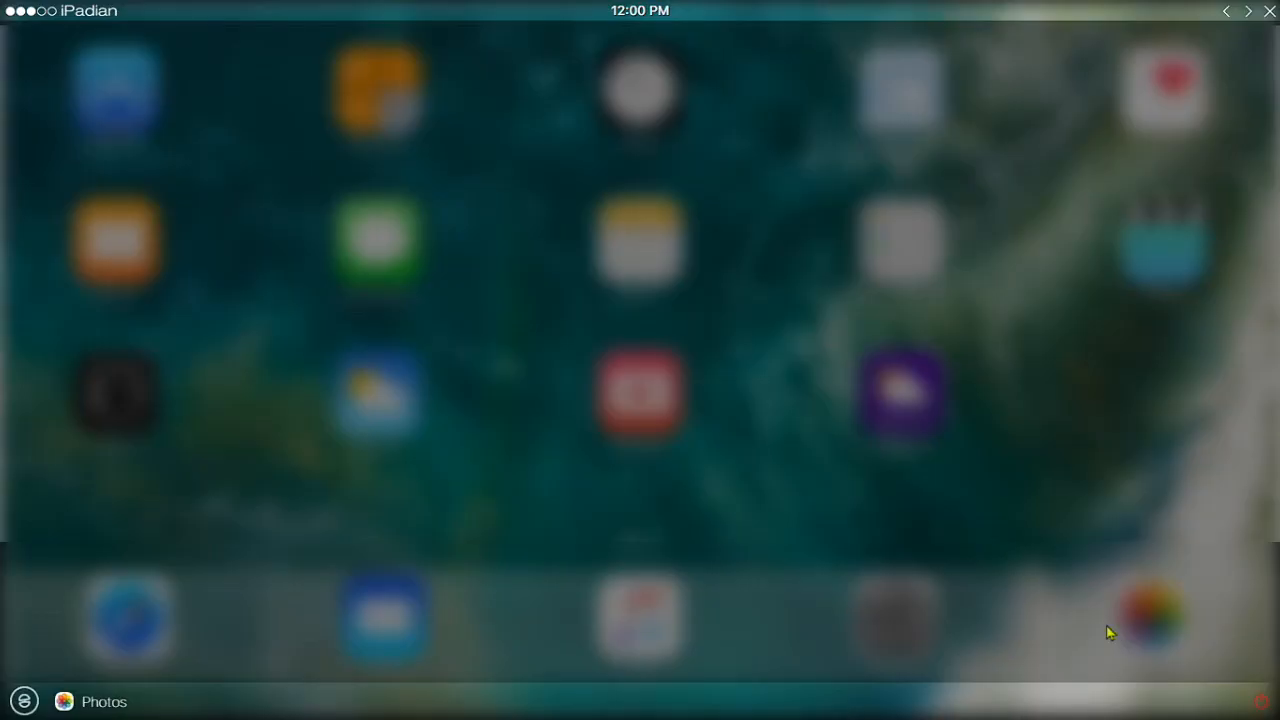
mouse_move(22, 710)
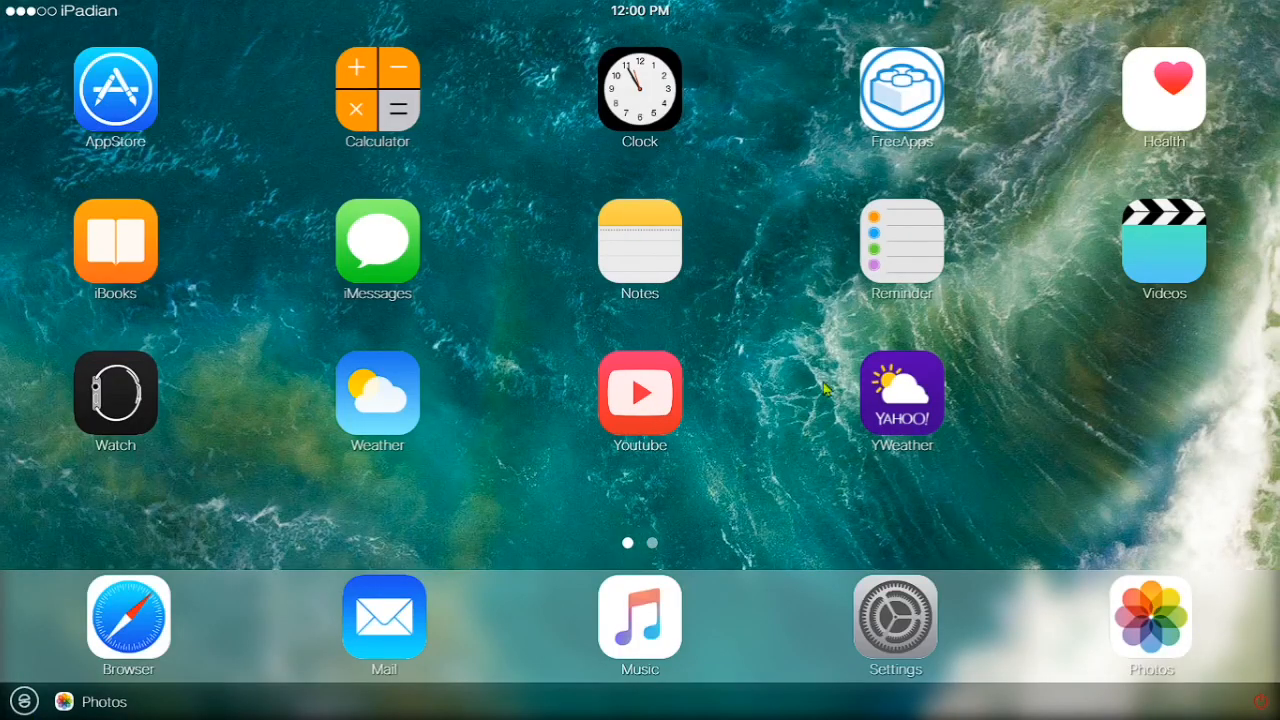
click(116, 90)
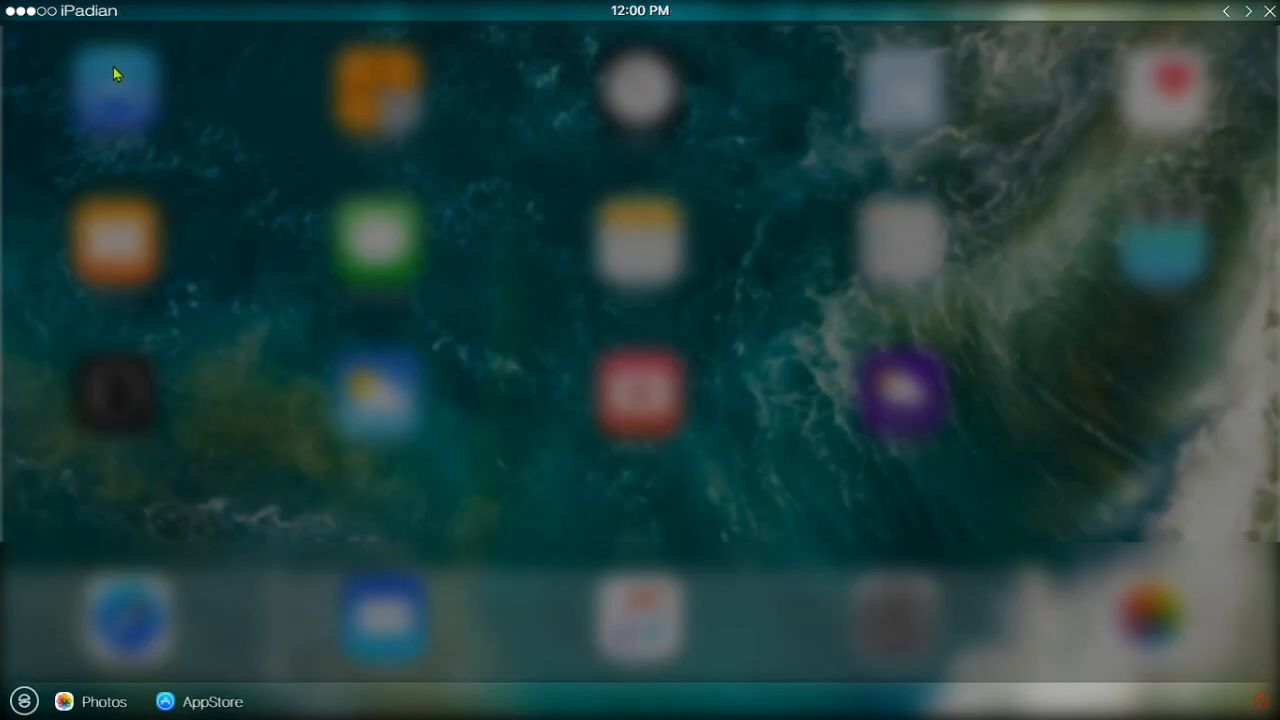
mouse_move(136, 160)
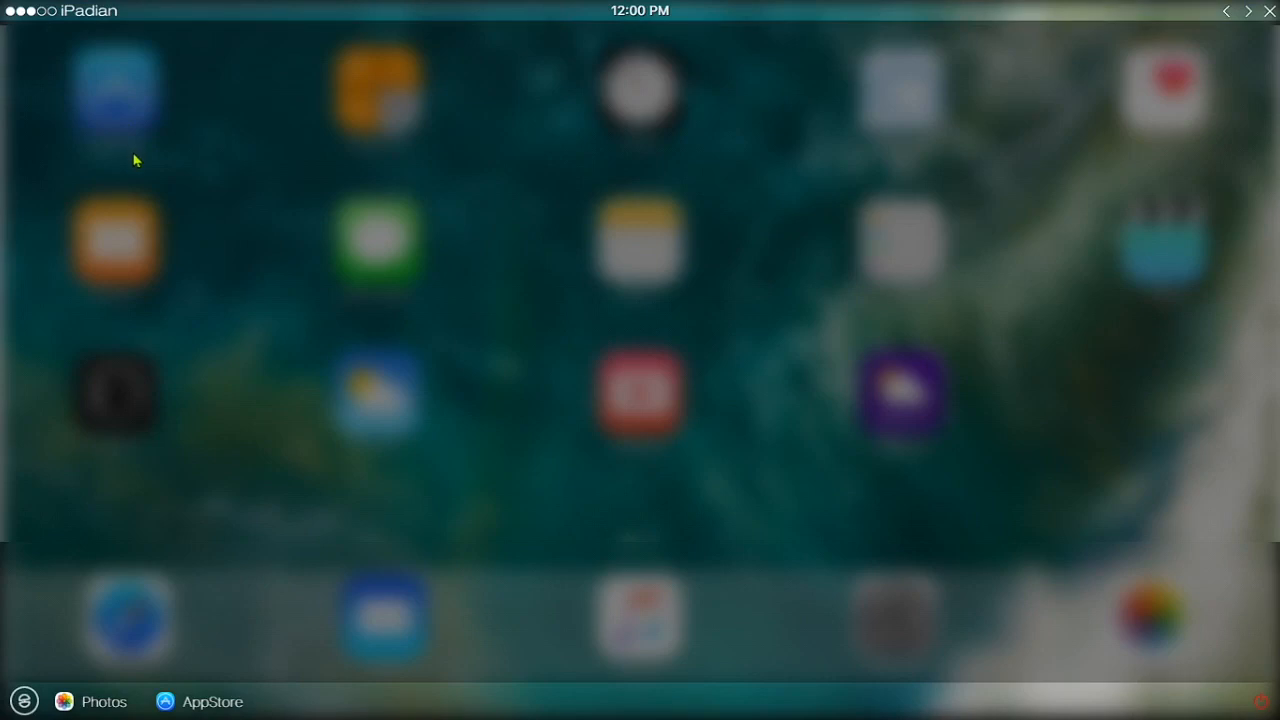
click(198, 700)
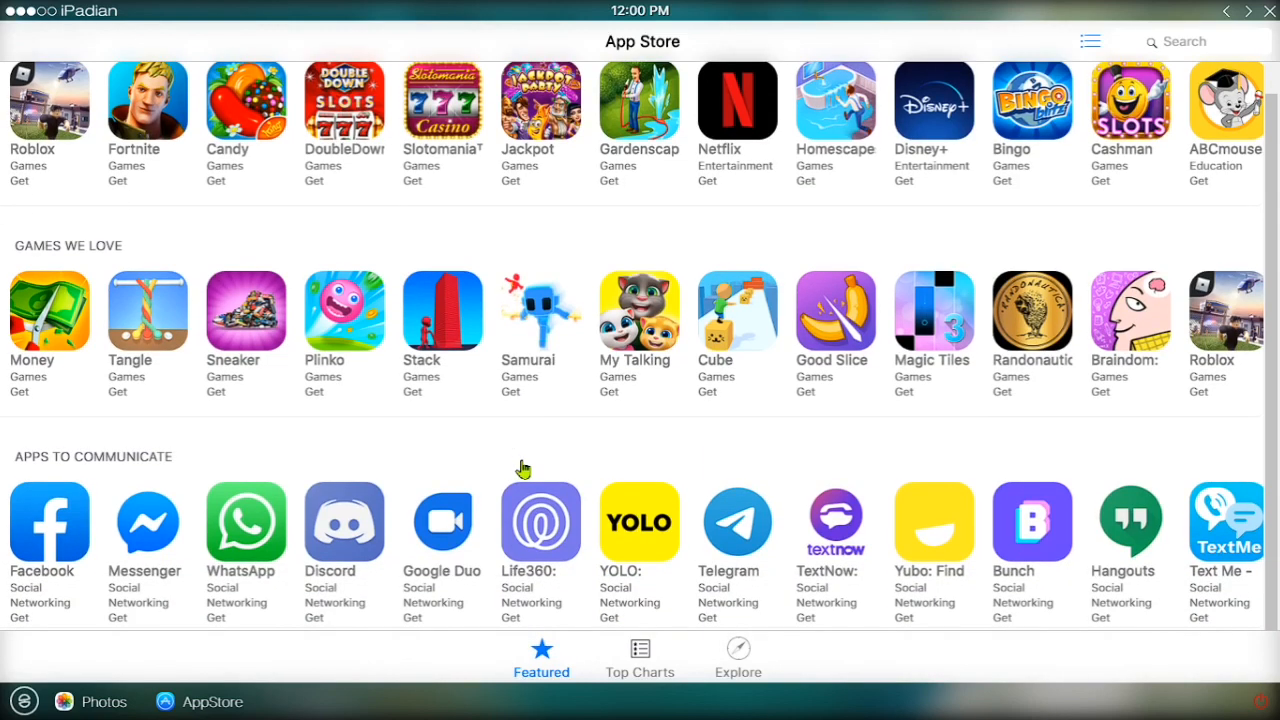
mouse_move(528, 468)
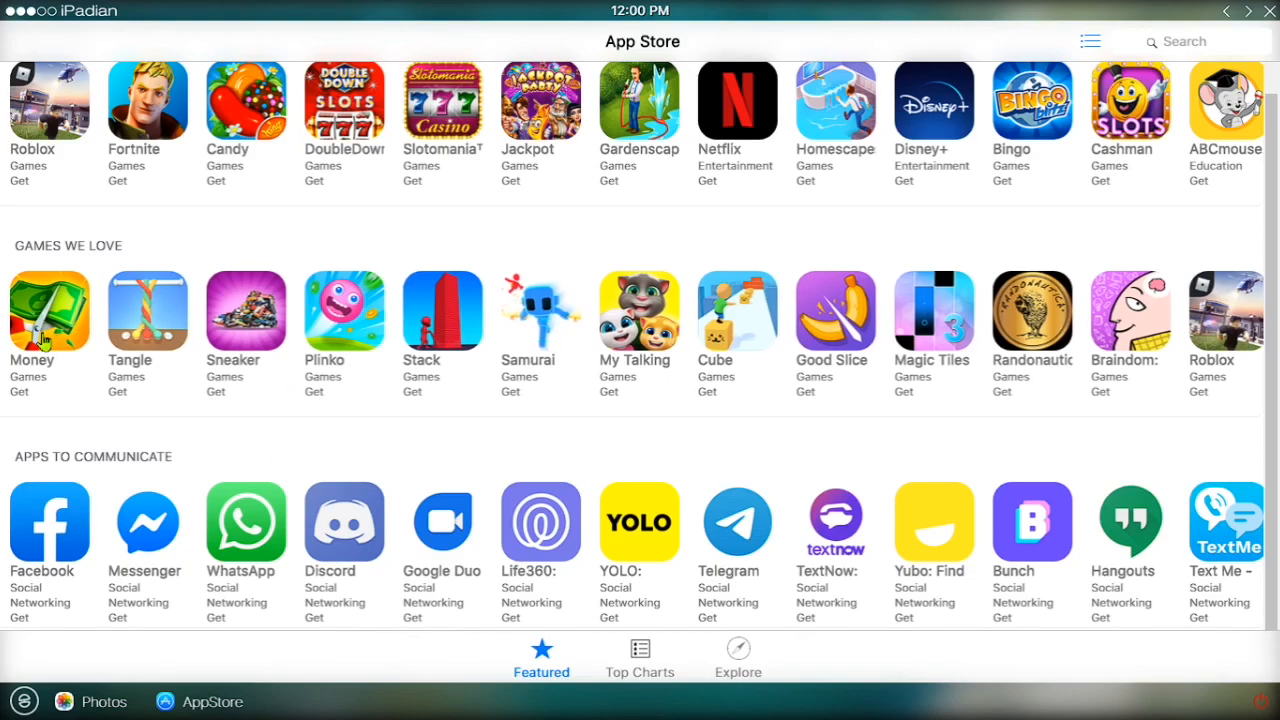
Step: Try to get Money Buster! from the App Store, triggering the iPadian Premium notice
click(48, 312)
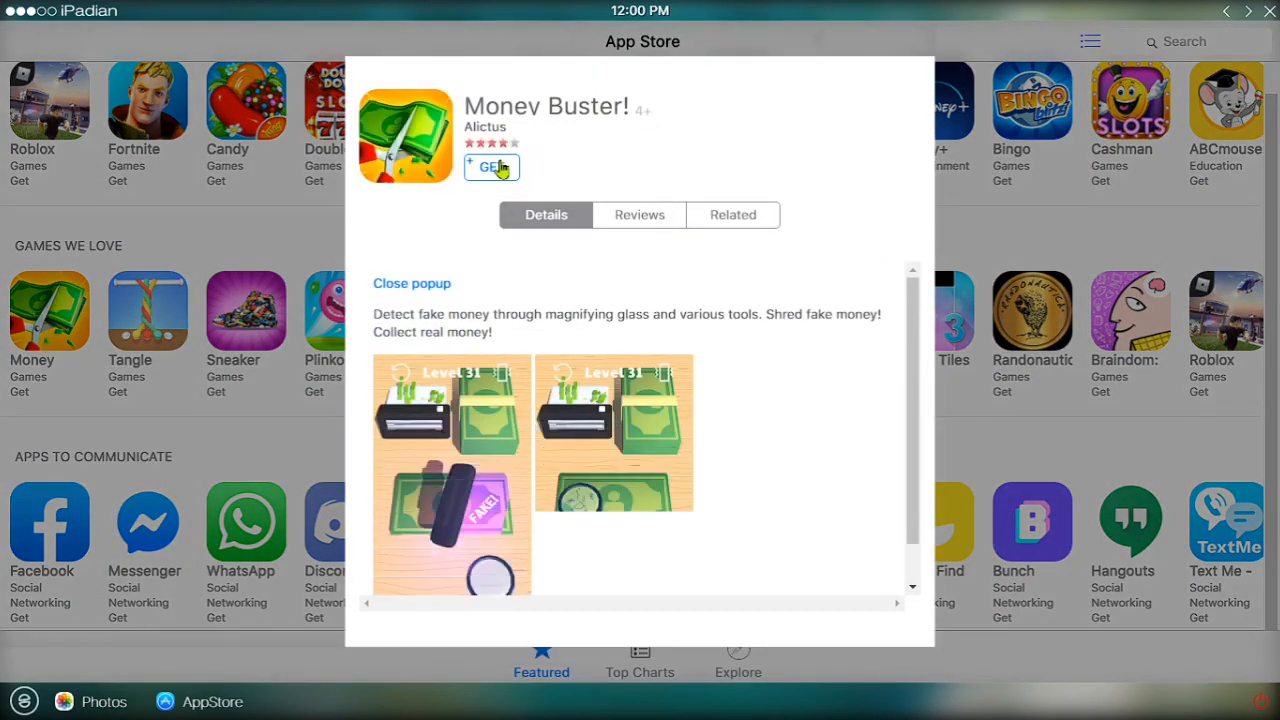
click(492, 168)
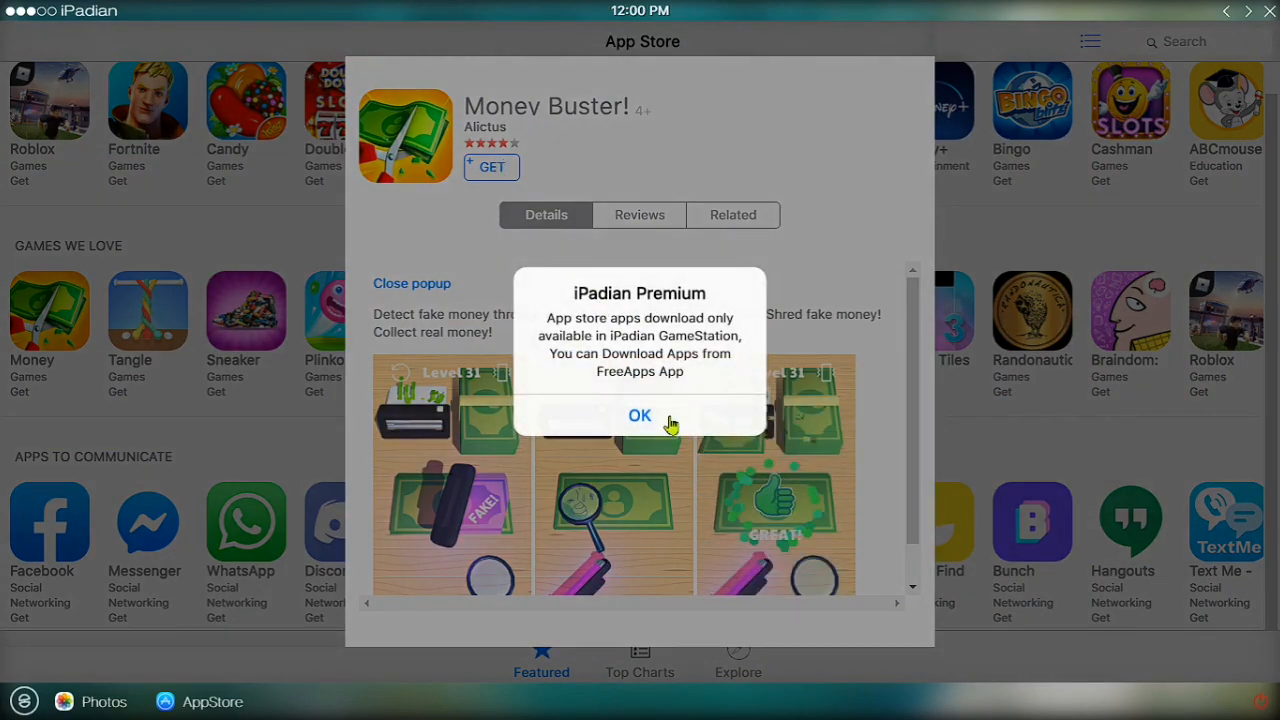
mouse_move(520, 272)
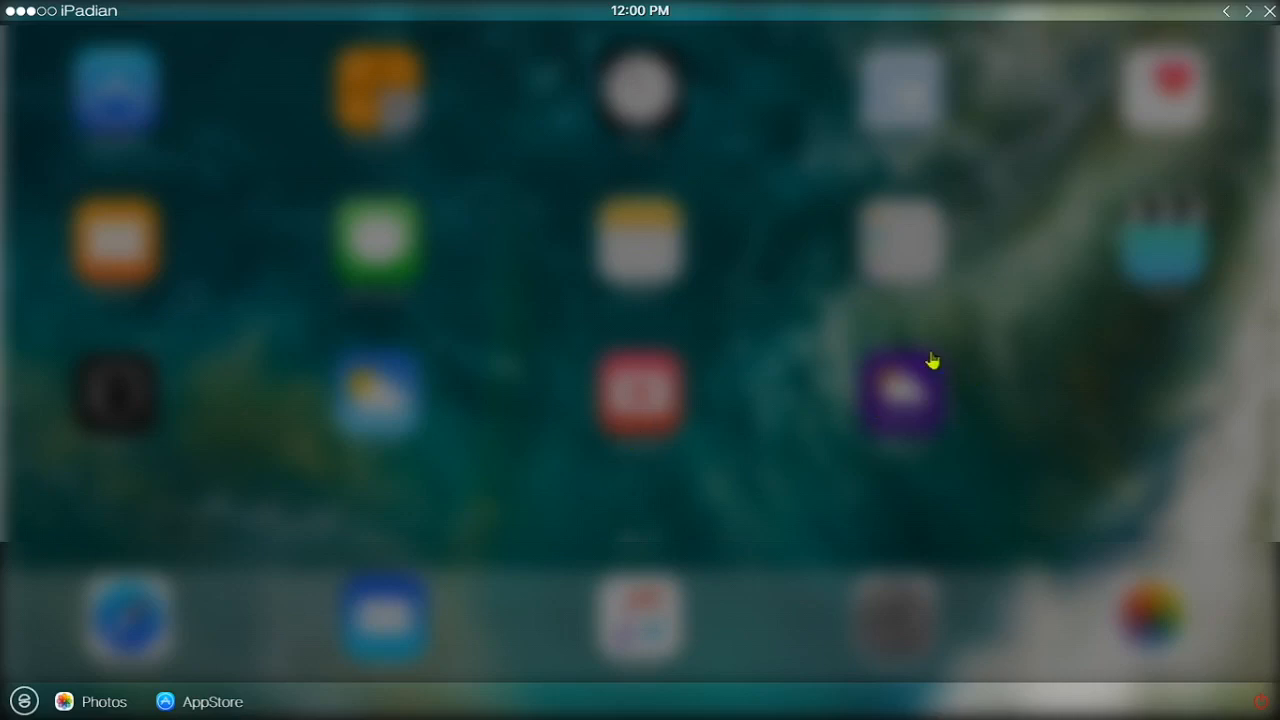
mouse_move(184, 708)
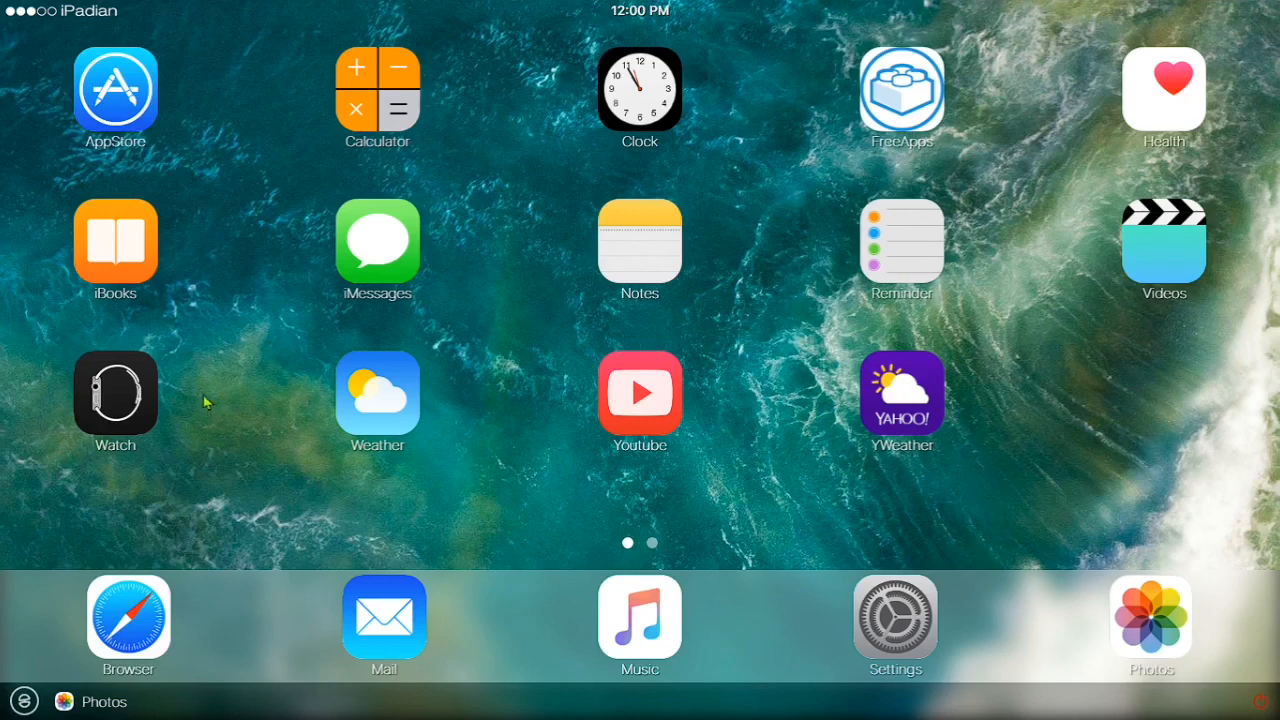
Step: Relaunch the App Store from the home screen icon
click(116, 88)
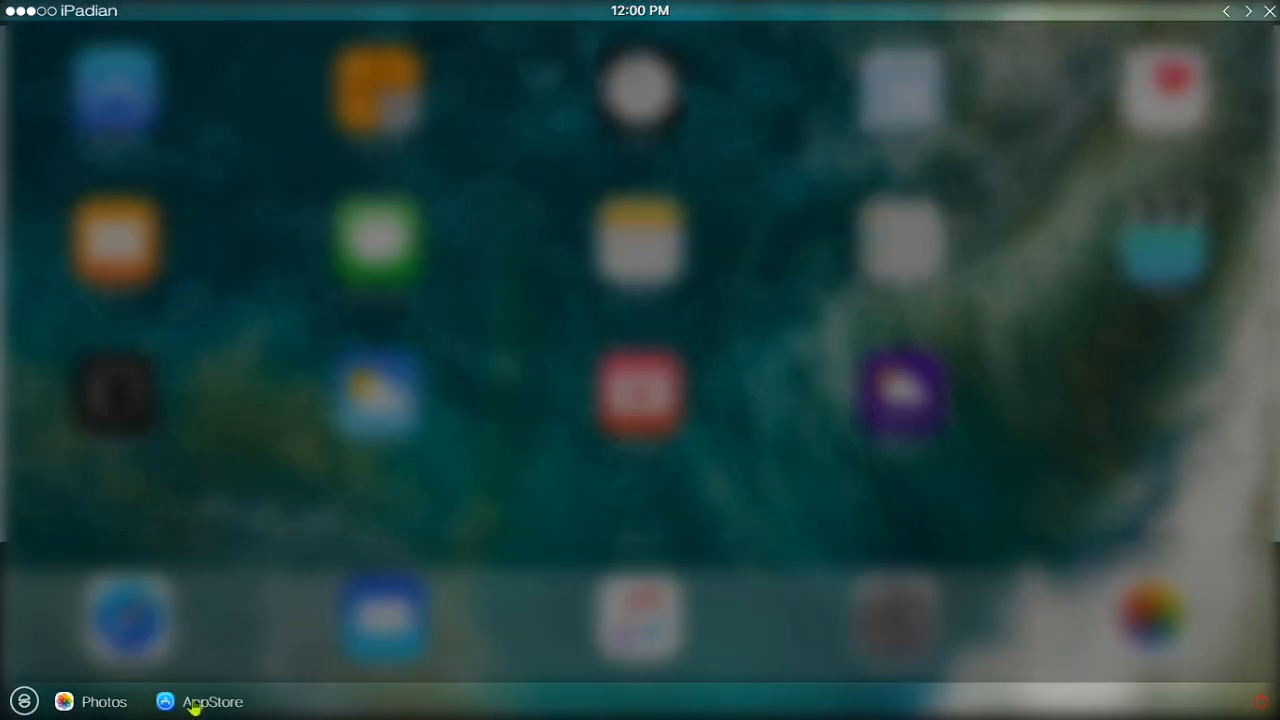
mouse_move(1204, 10)
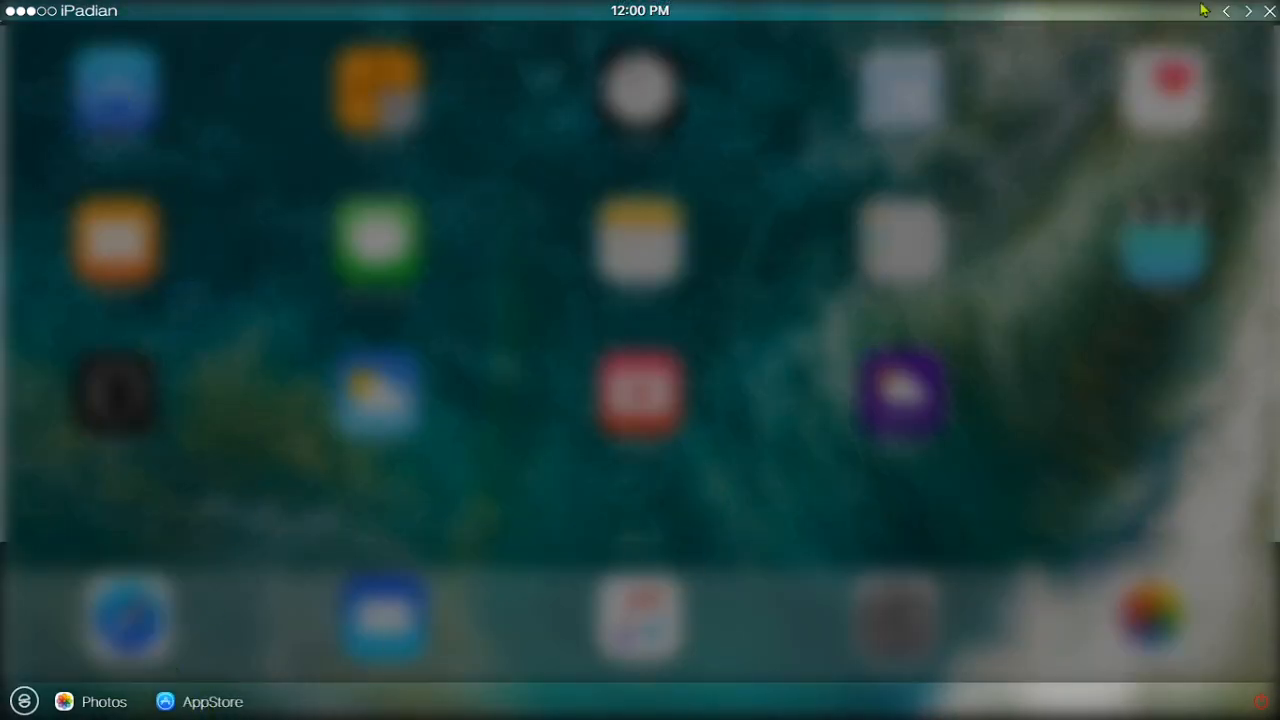
Step: Try to get Life360, view its details popup, then close it back toward the home screen
click(212, 700)
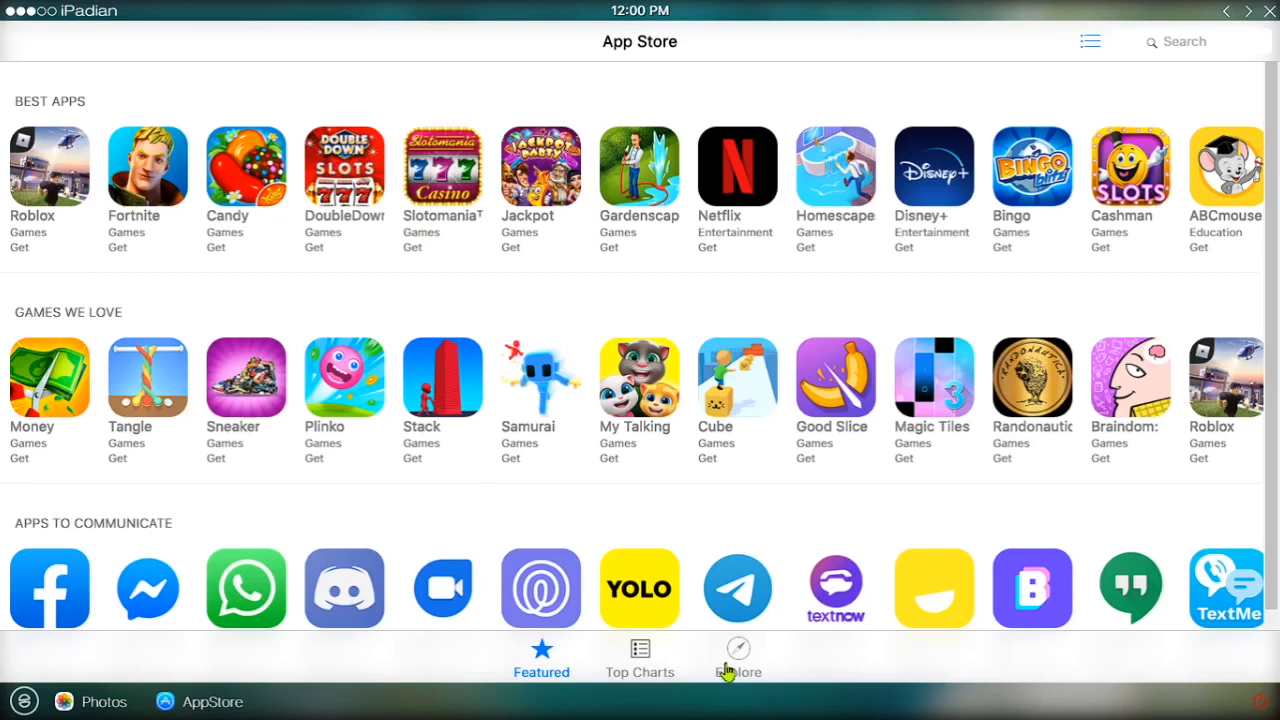
click(540, 588)
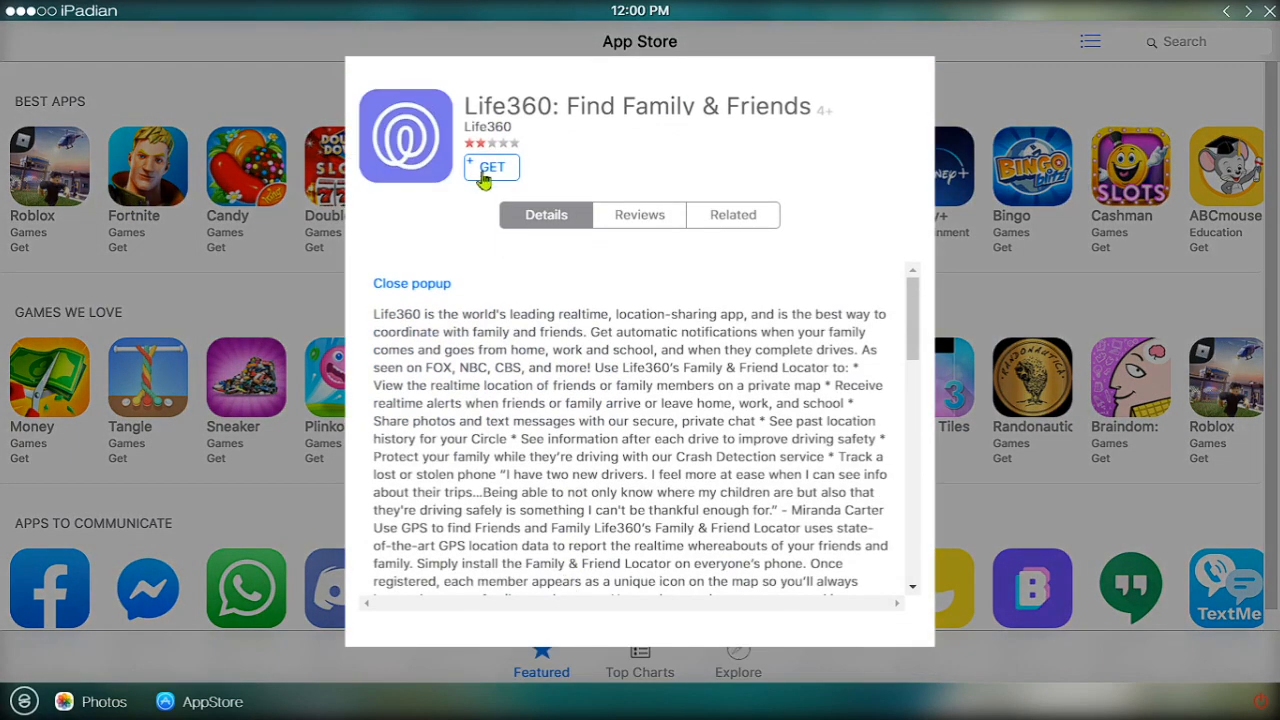
click(492, 168)
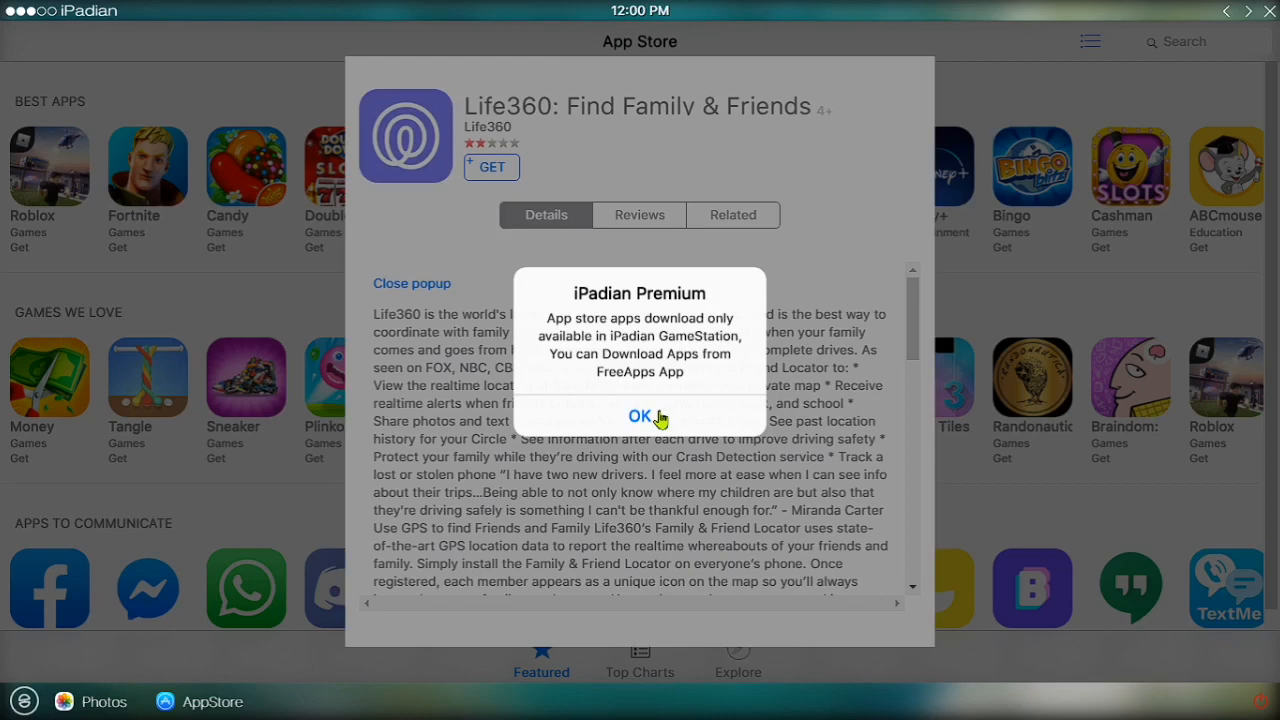
click(640, 416)
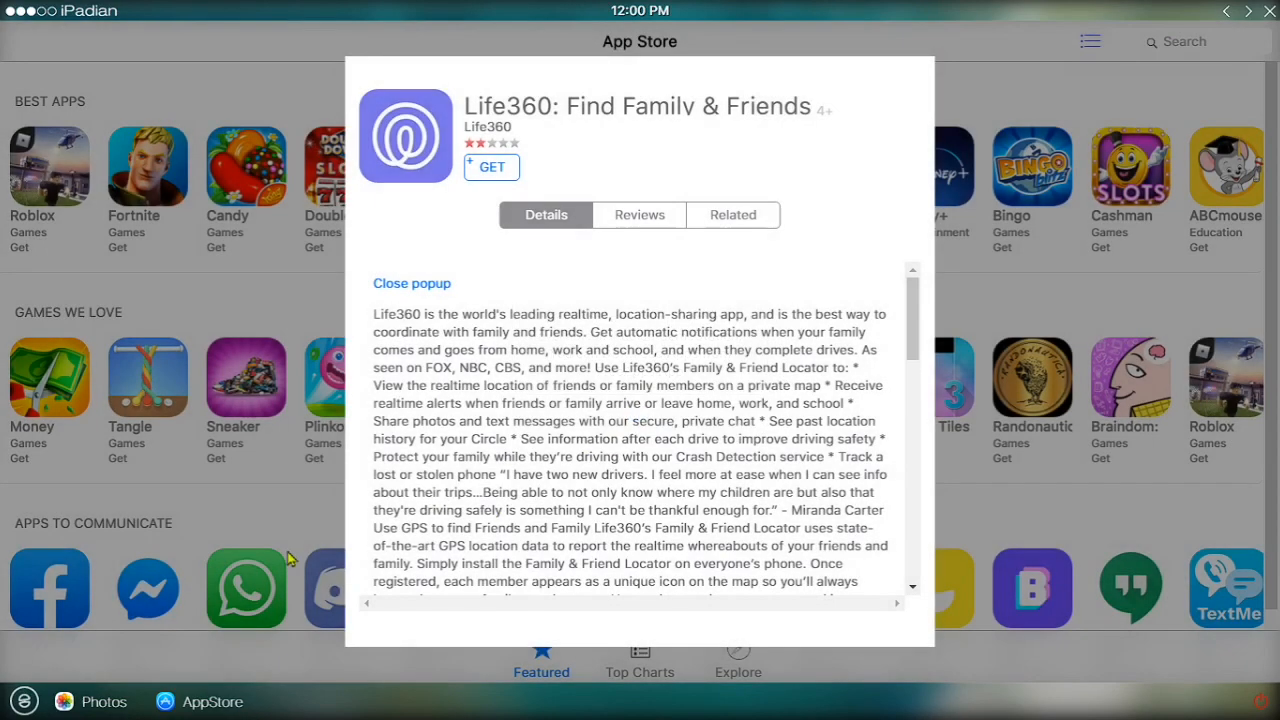
click(412, 284)
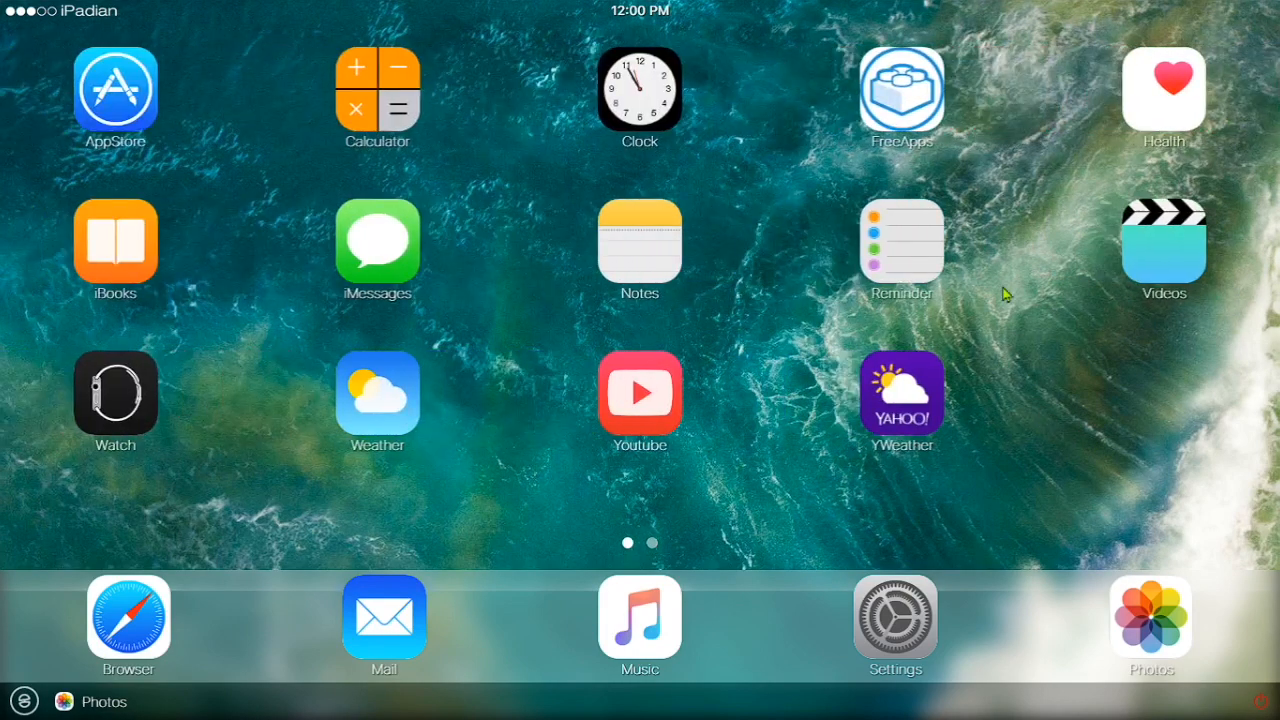
Step: Launch FreeApps and close the Developer Tools window to show the Free Apps page
click(900, 90)
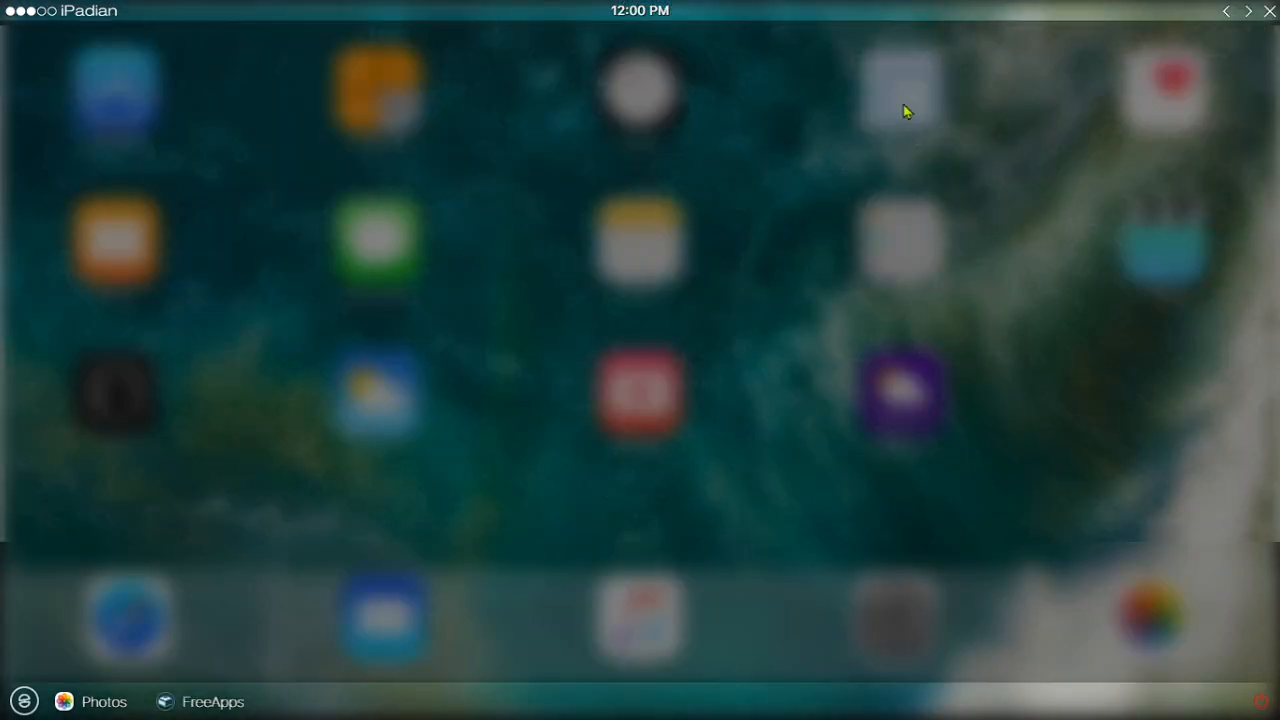
mouse_move(884, 128)
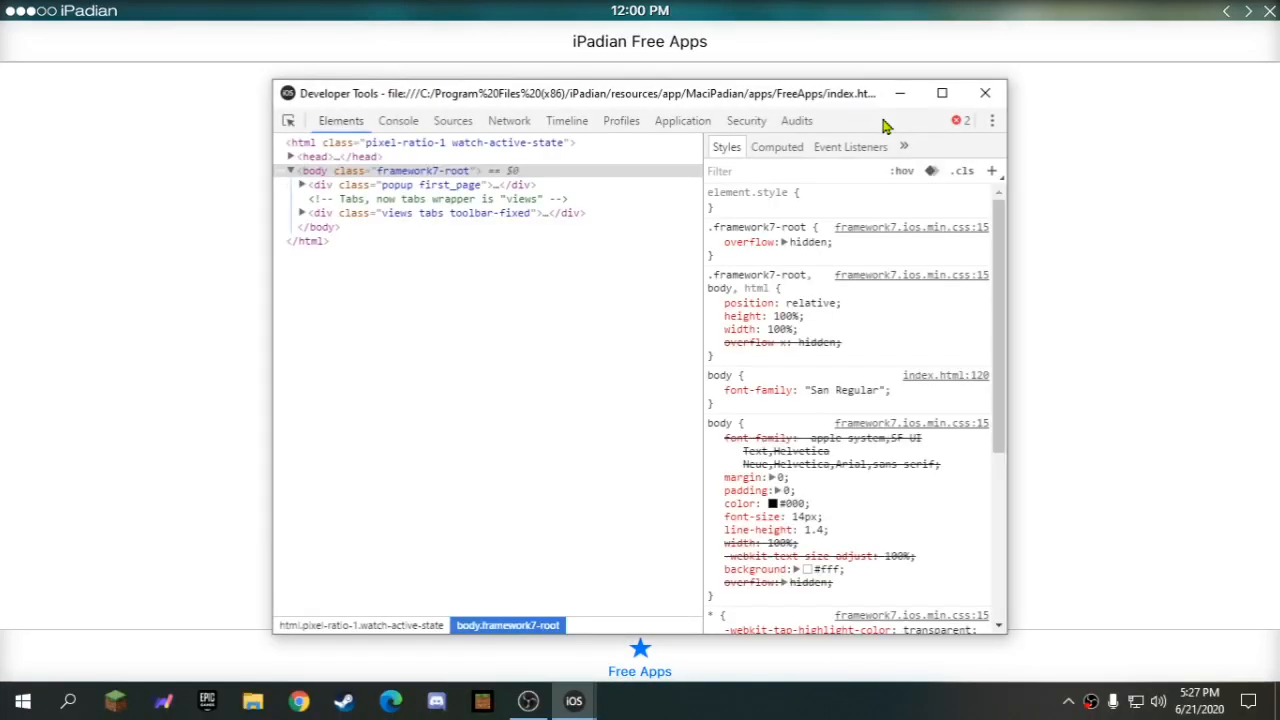
mouse_move(684, 390)
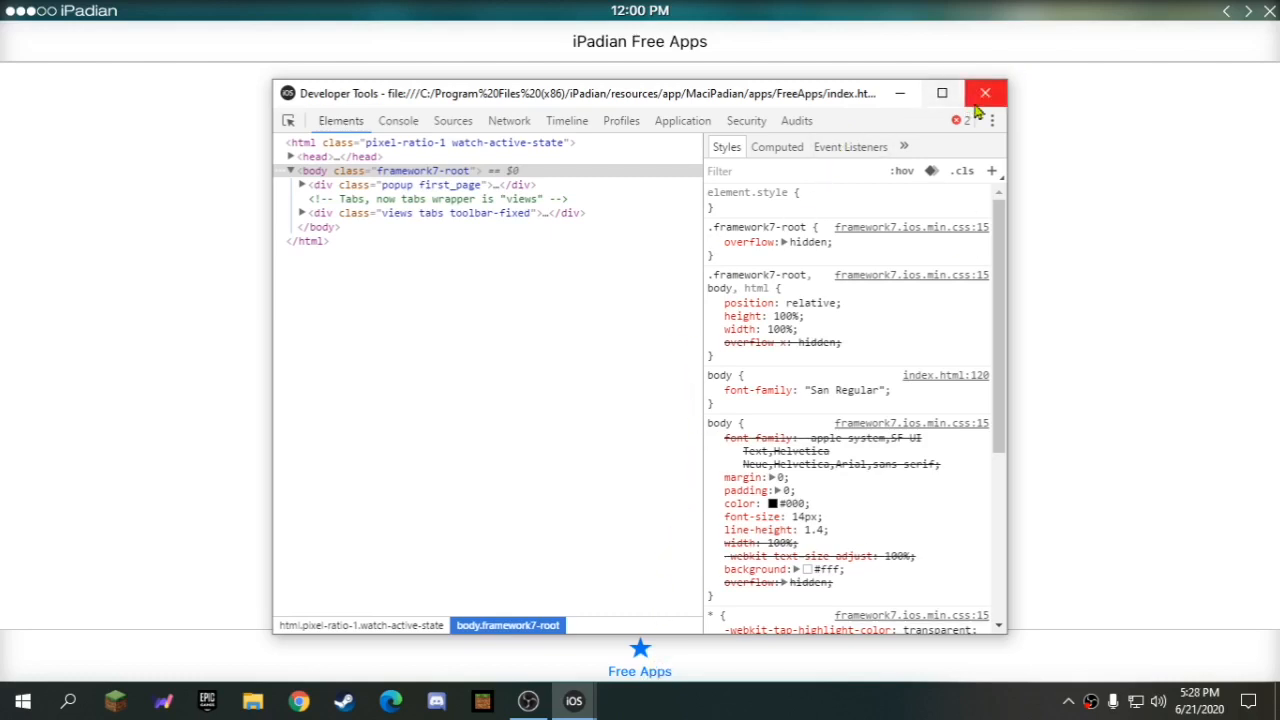
click(986, 92)
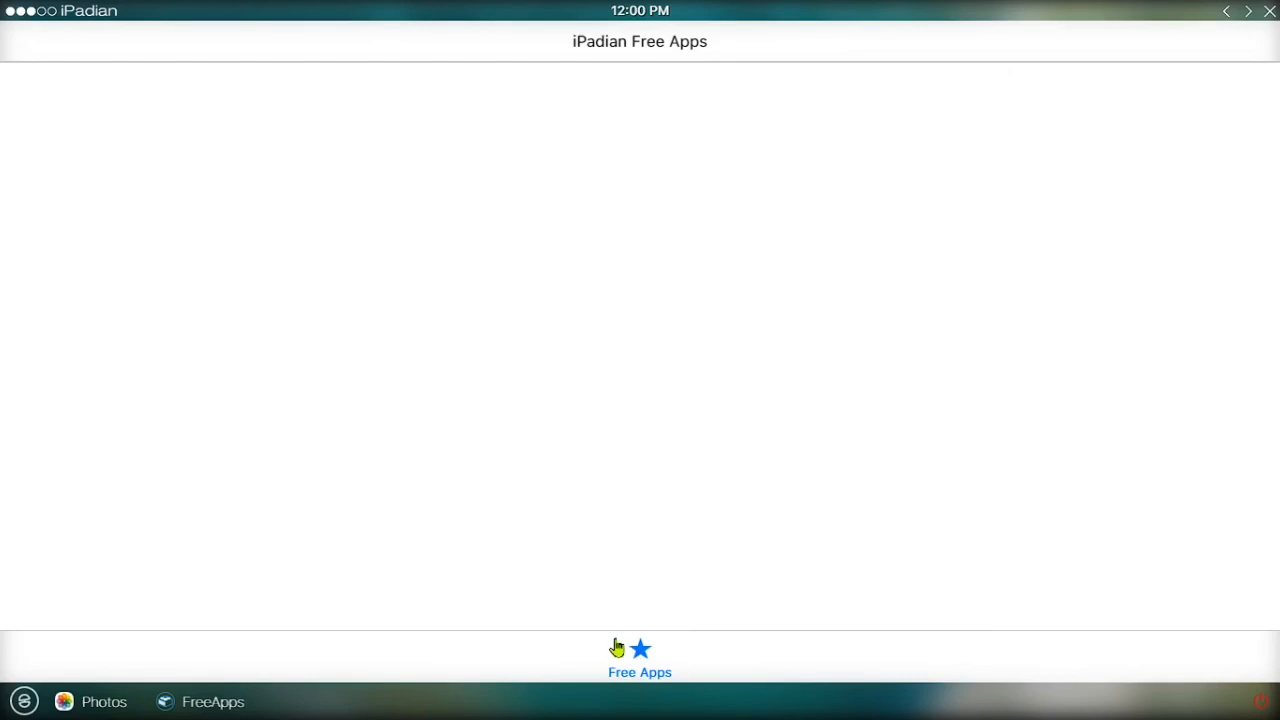
mouse_move(418, 484)
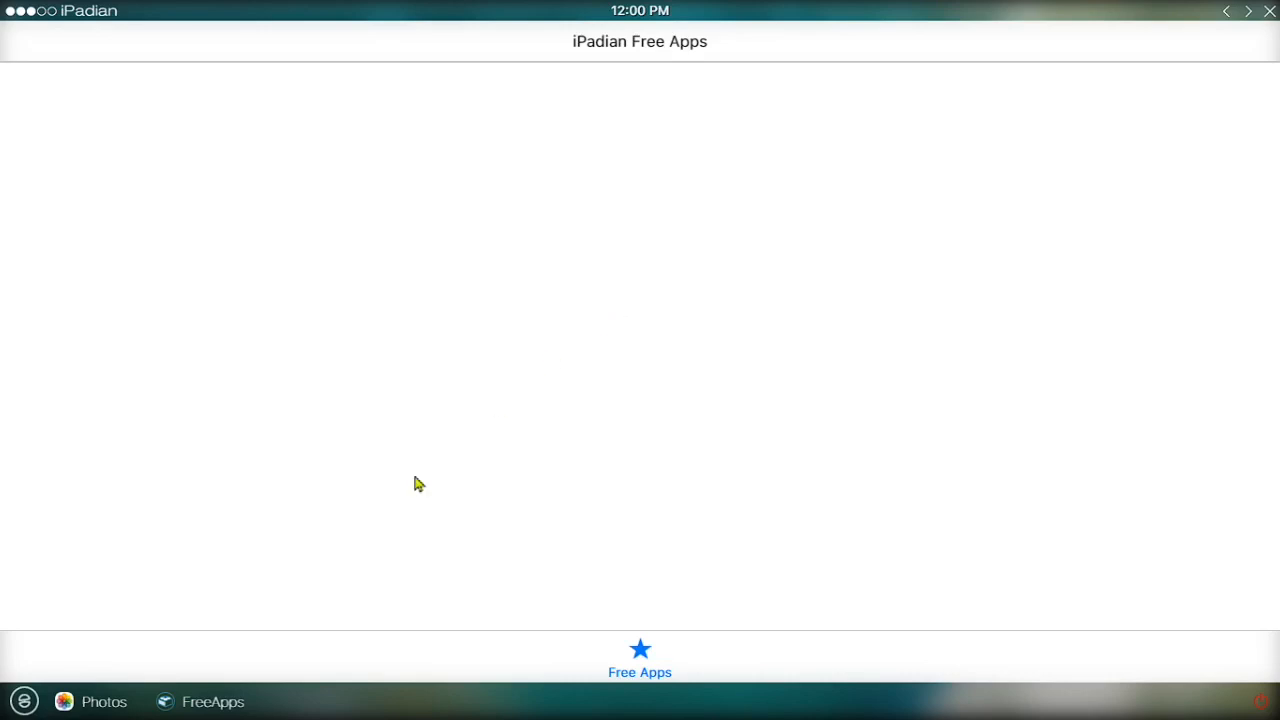
mouse_move(640, 656)
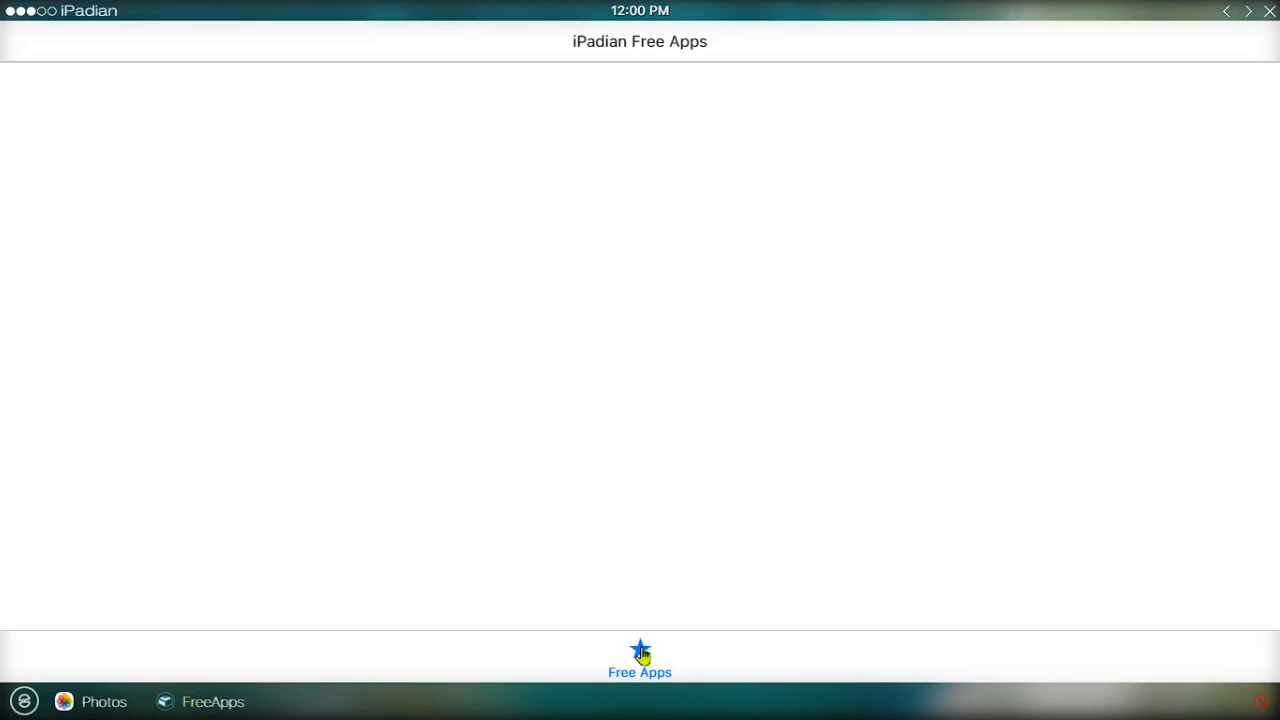
mouse_move(636, 616)
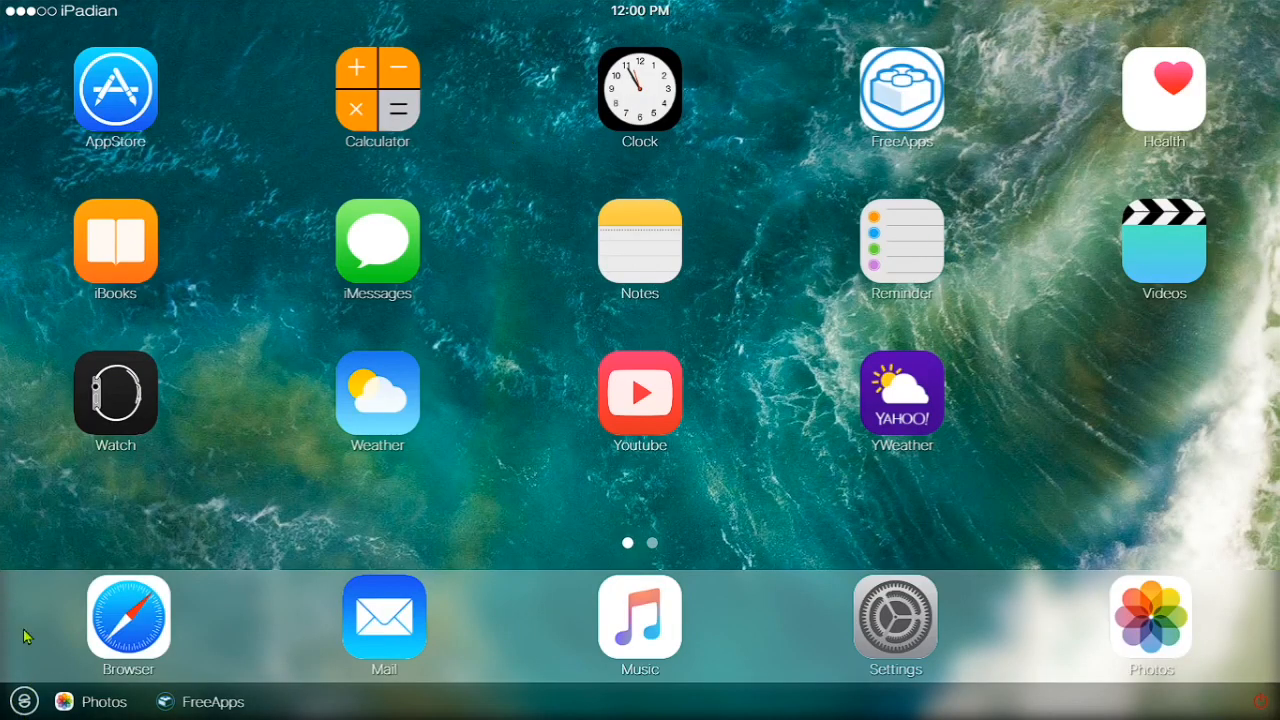
mouse_move(128, 616)
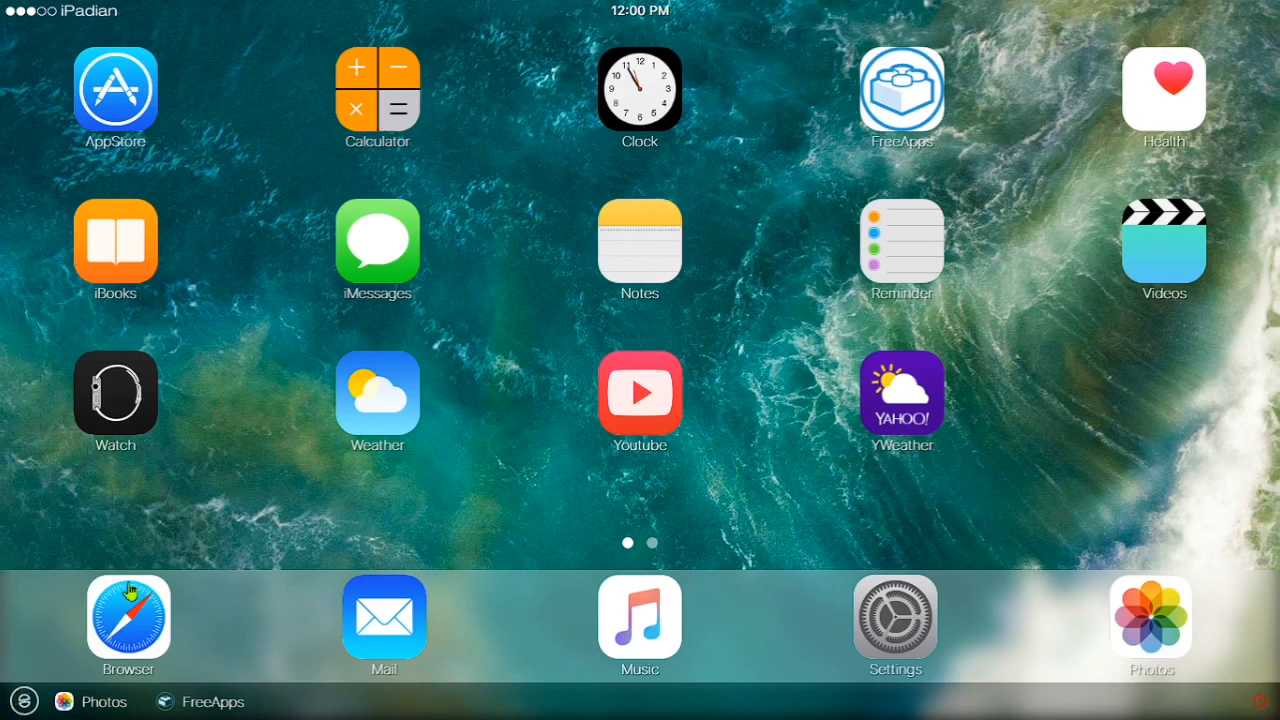
mouse_move(558, 248)
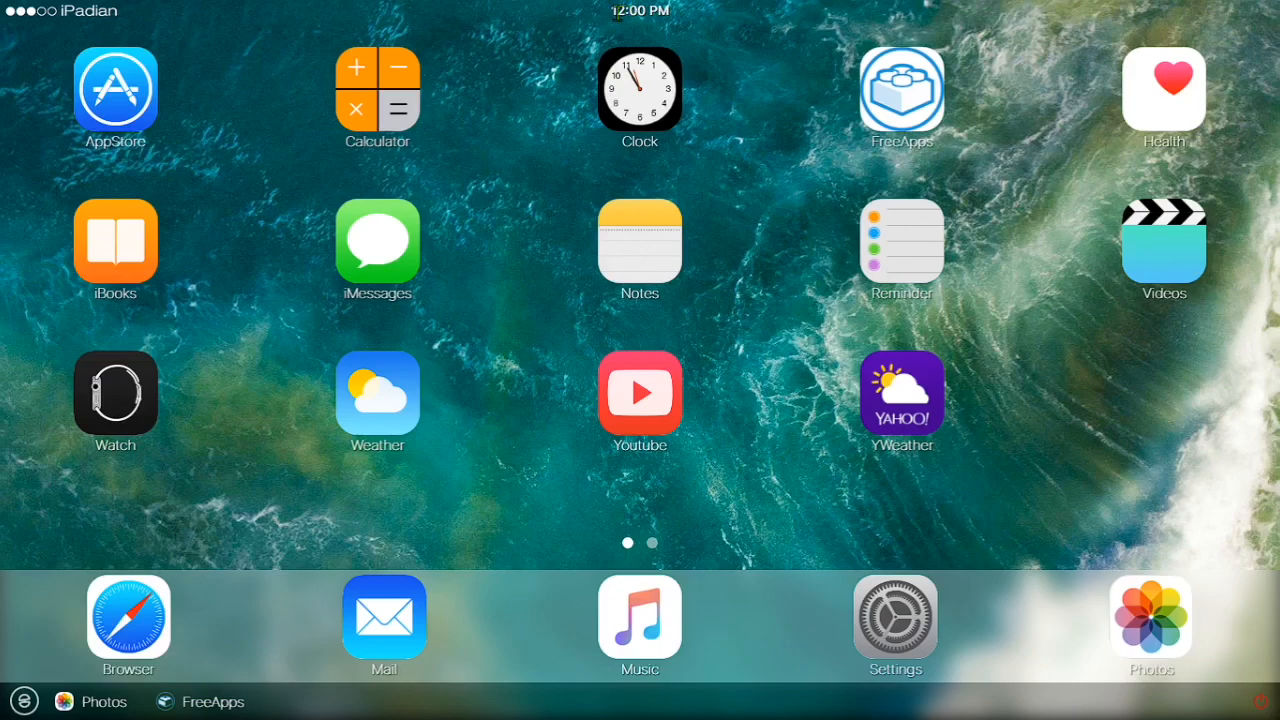
Step: Launch the Clock app, view its analog clock, and return to the home screen
click(640, 90)
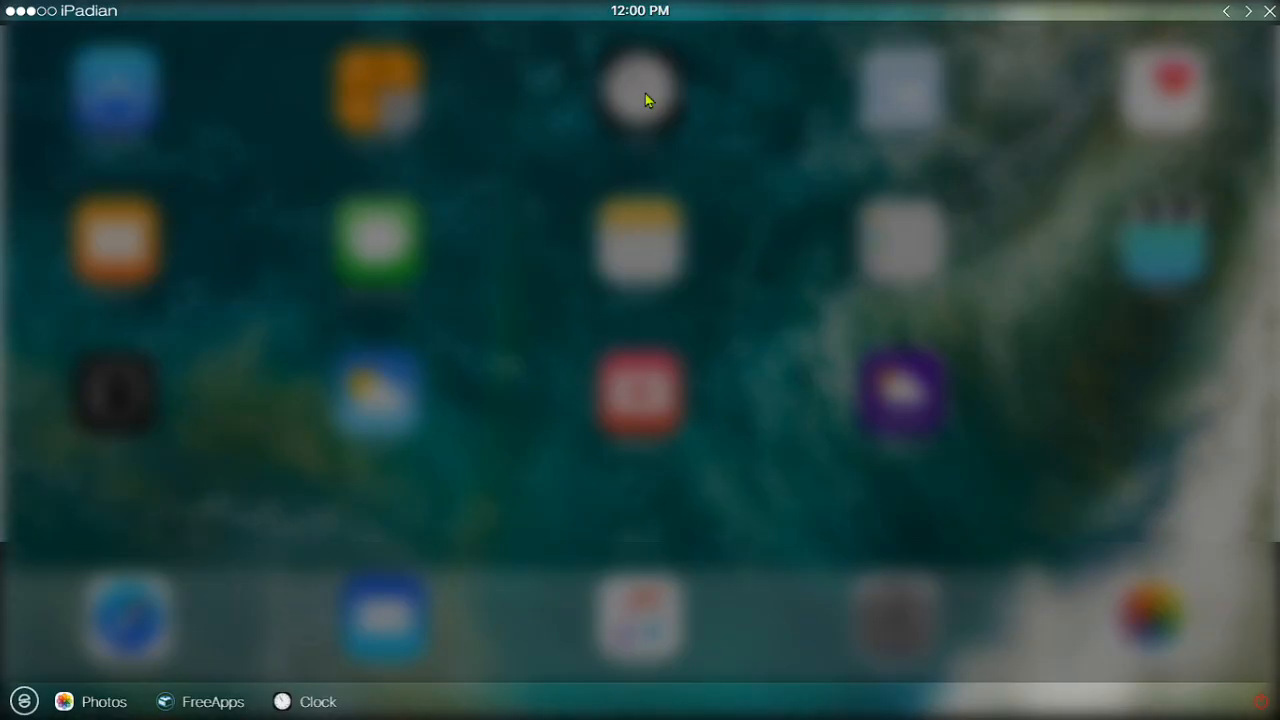
mouse_move(312, 276)
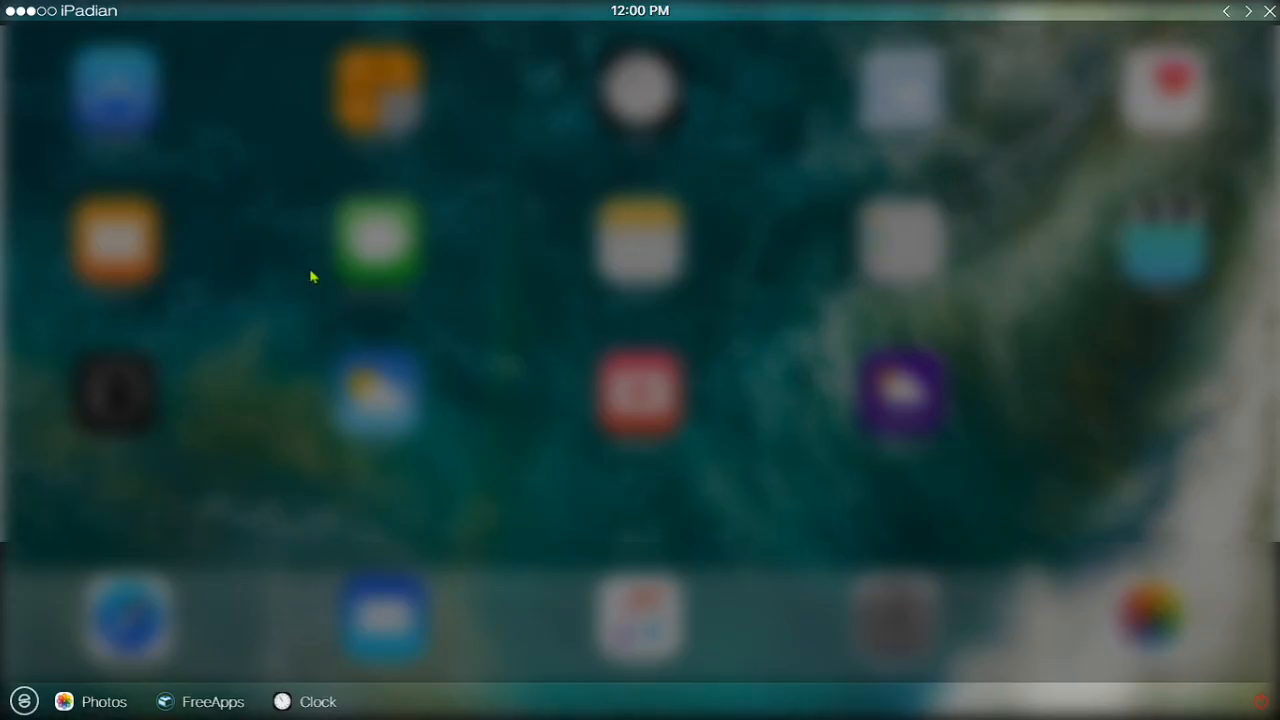
click(316, 700)
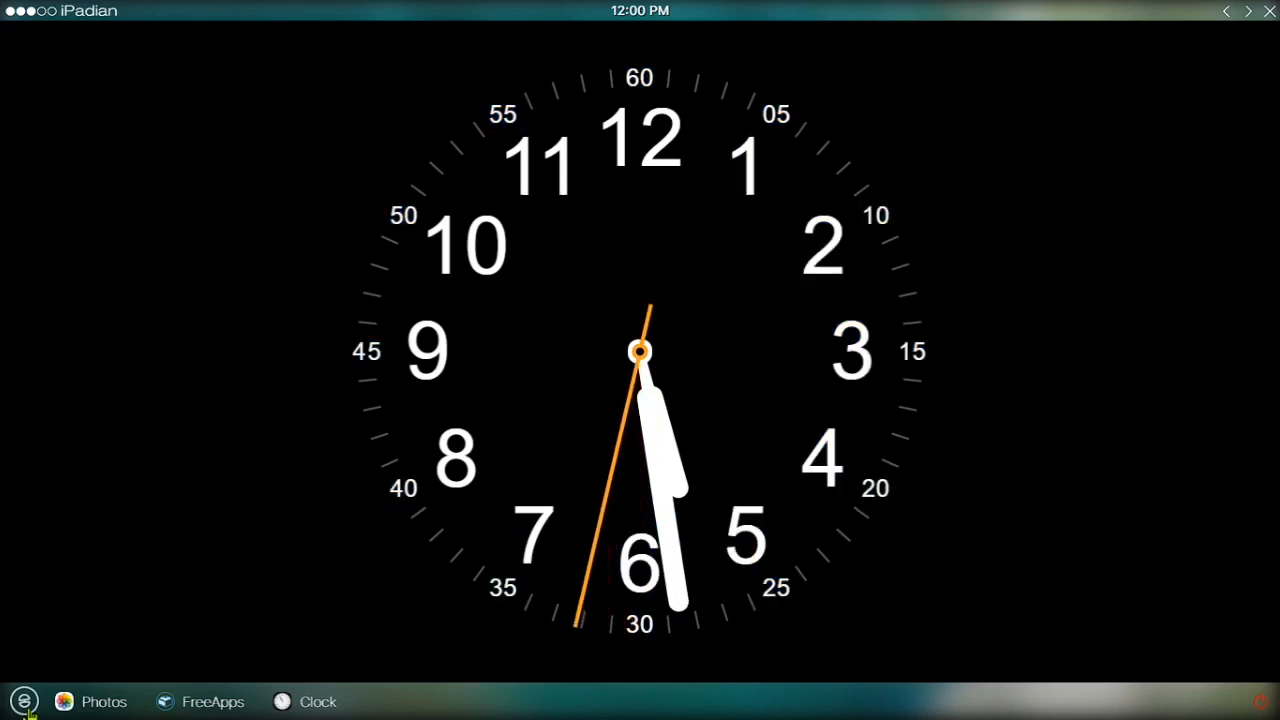
click(24, 700)
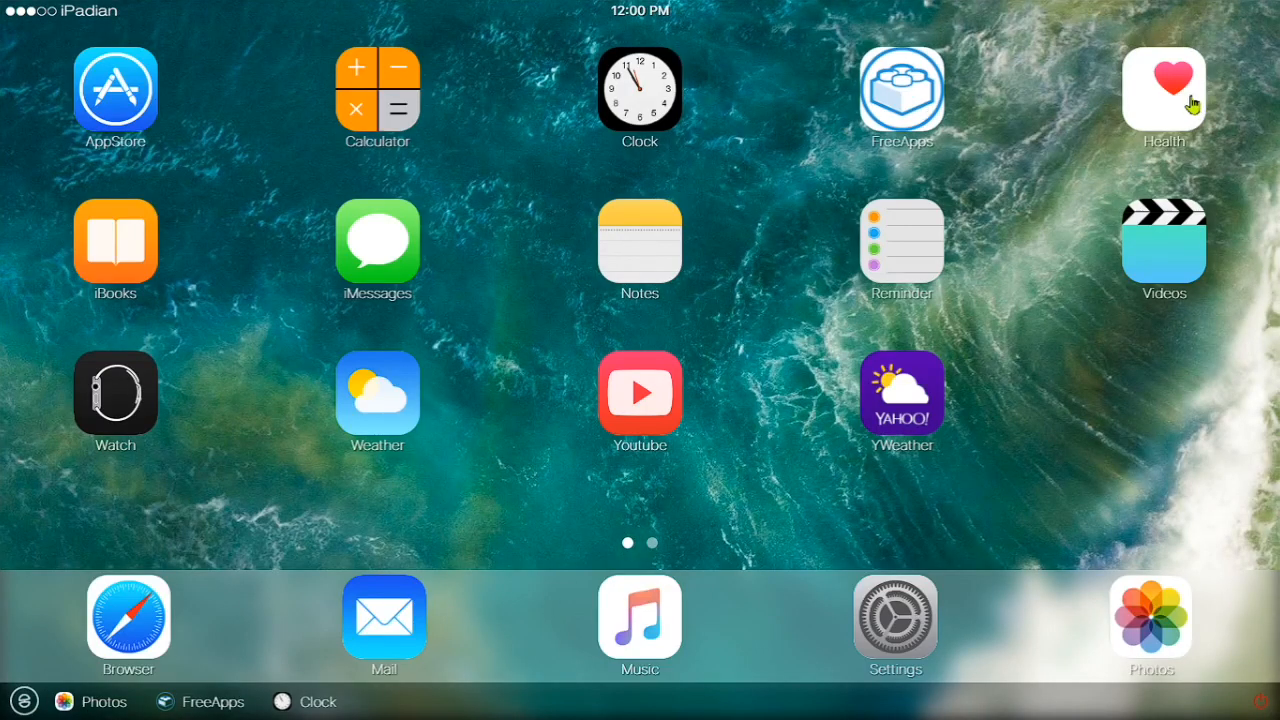
mouse_move(324, 452)
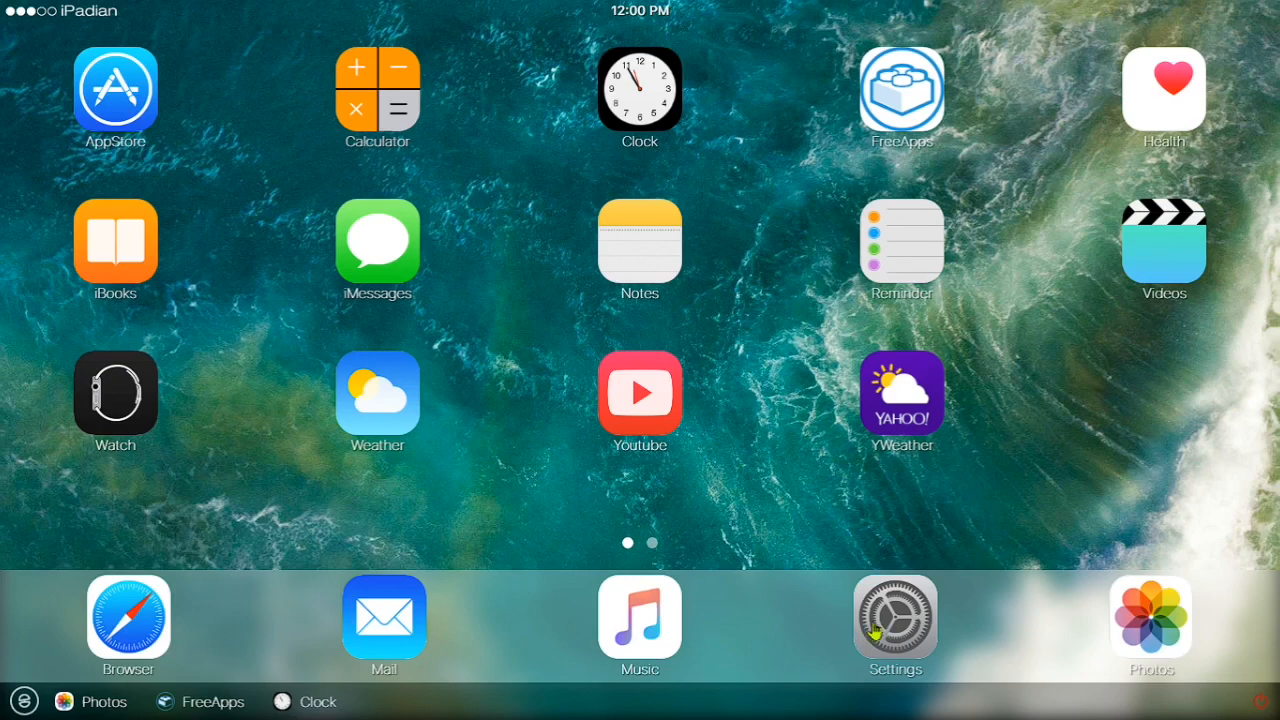
Step: Launch Settings and show the Wallpapers list (iOS 9, iOS 10, iOS 5, iOS 6)
click(892, 620)
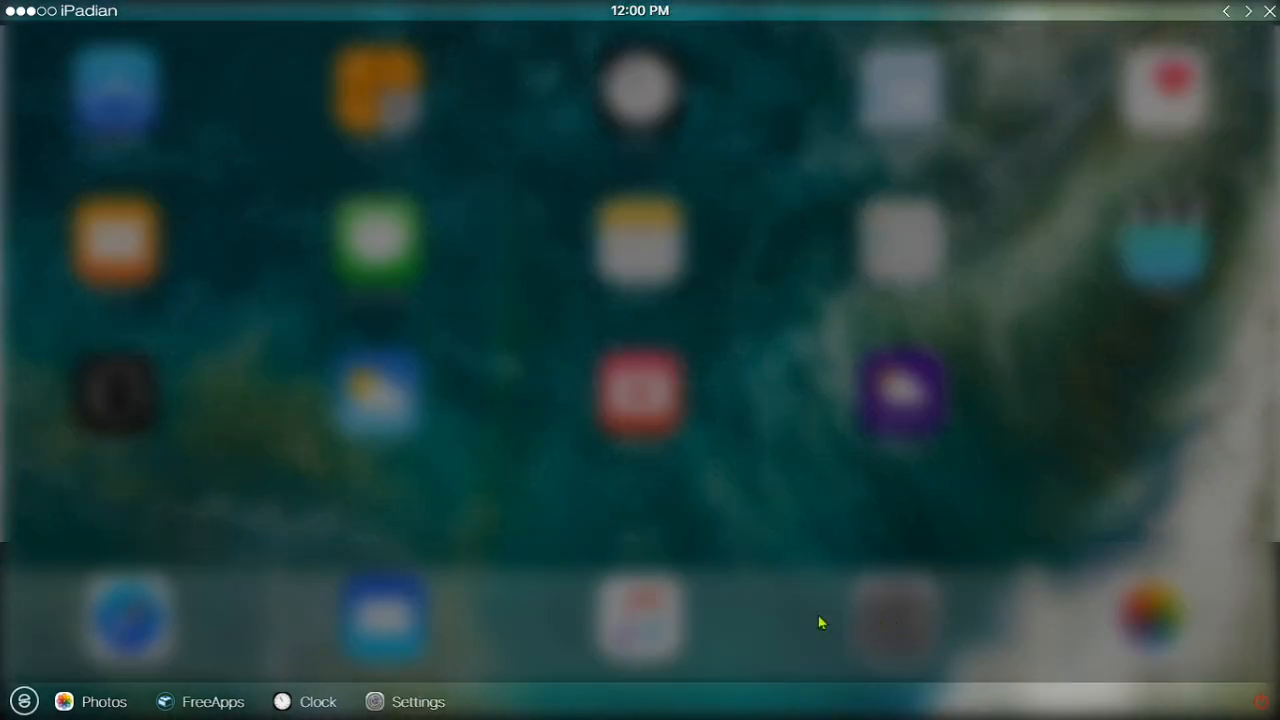
click(416, 700)
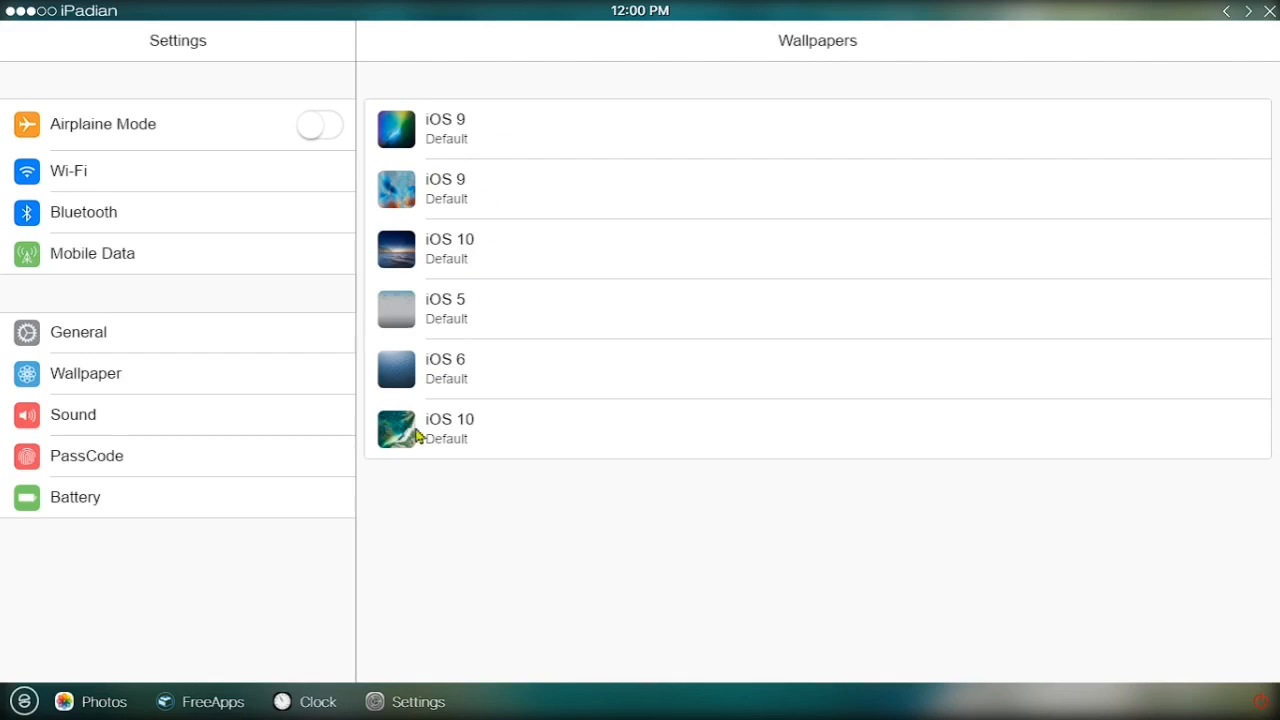
mouse_move(462, 142)
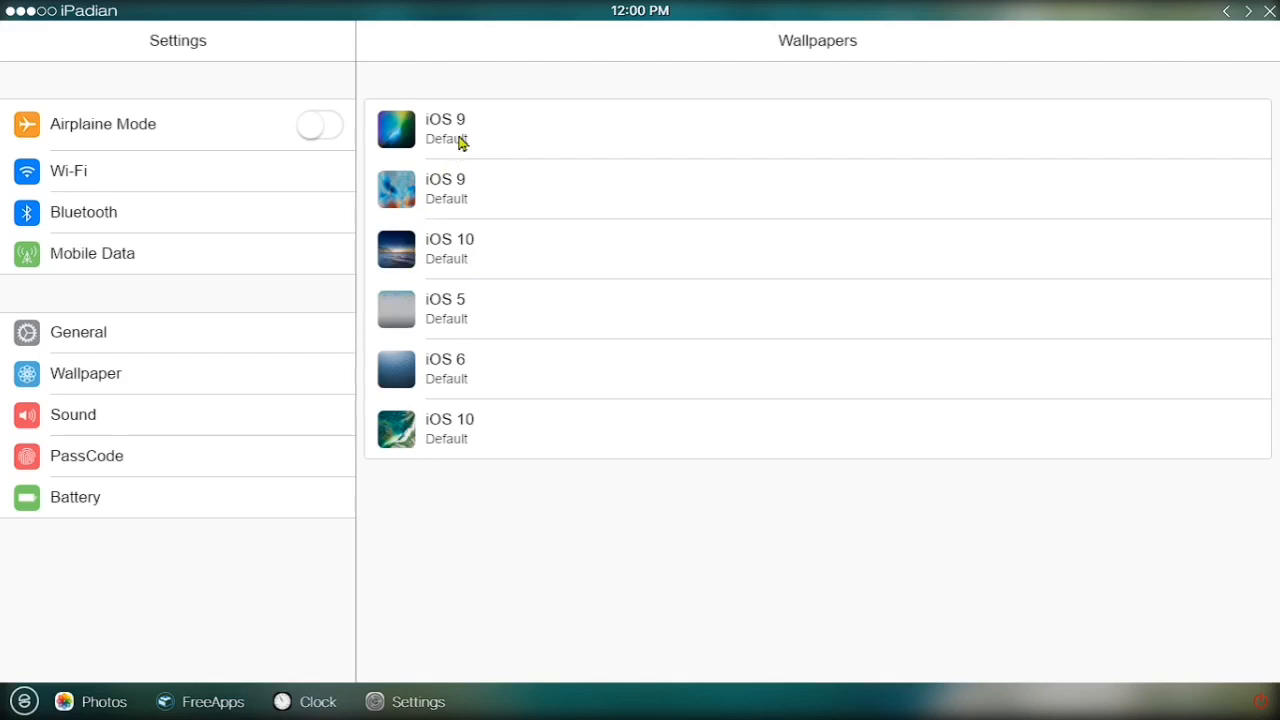
mouse_move(238, 340)
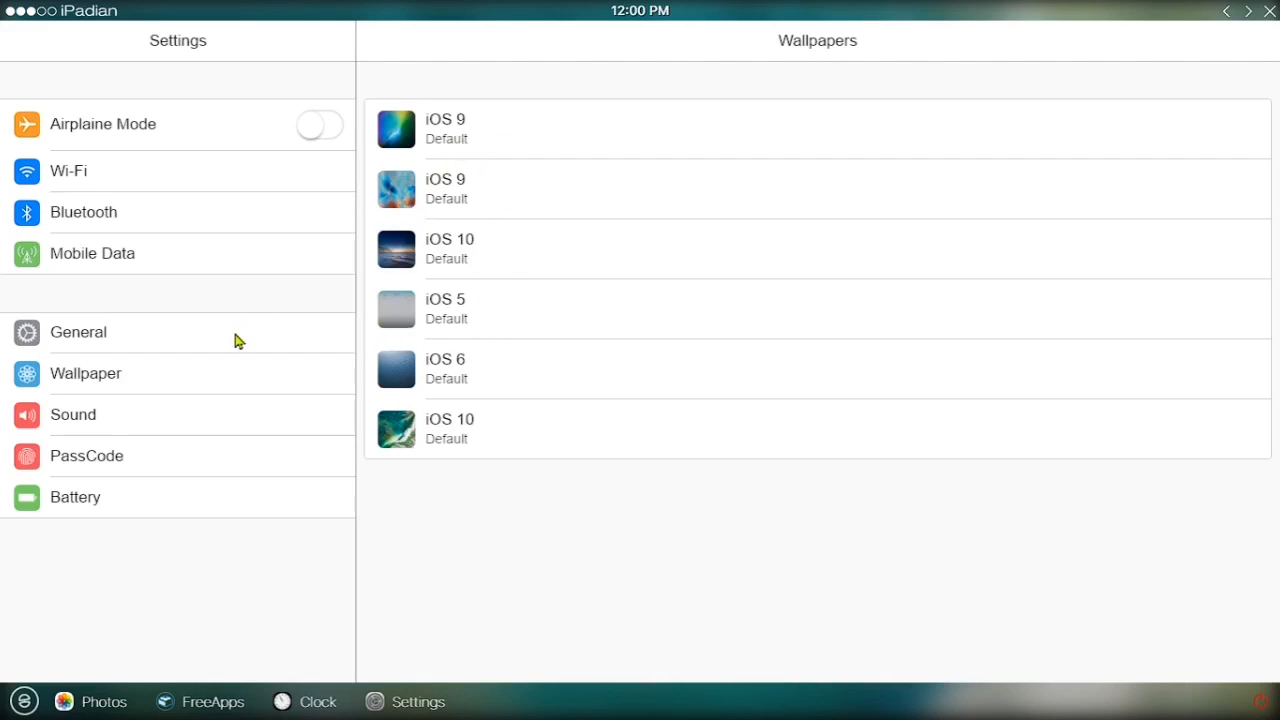
mouse_move(84, 288)
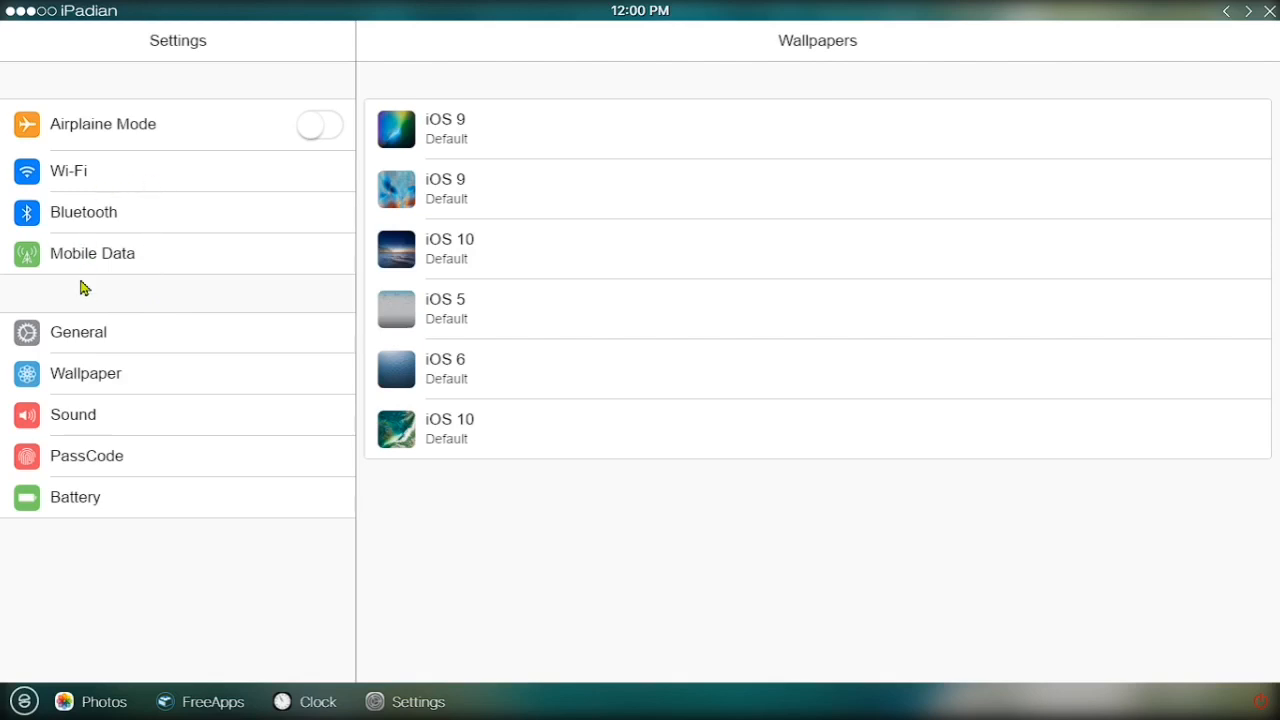
mouse_move(136, 356)
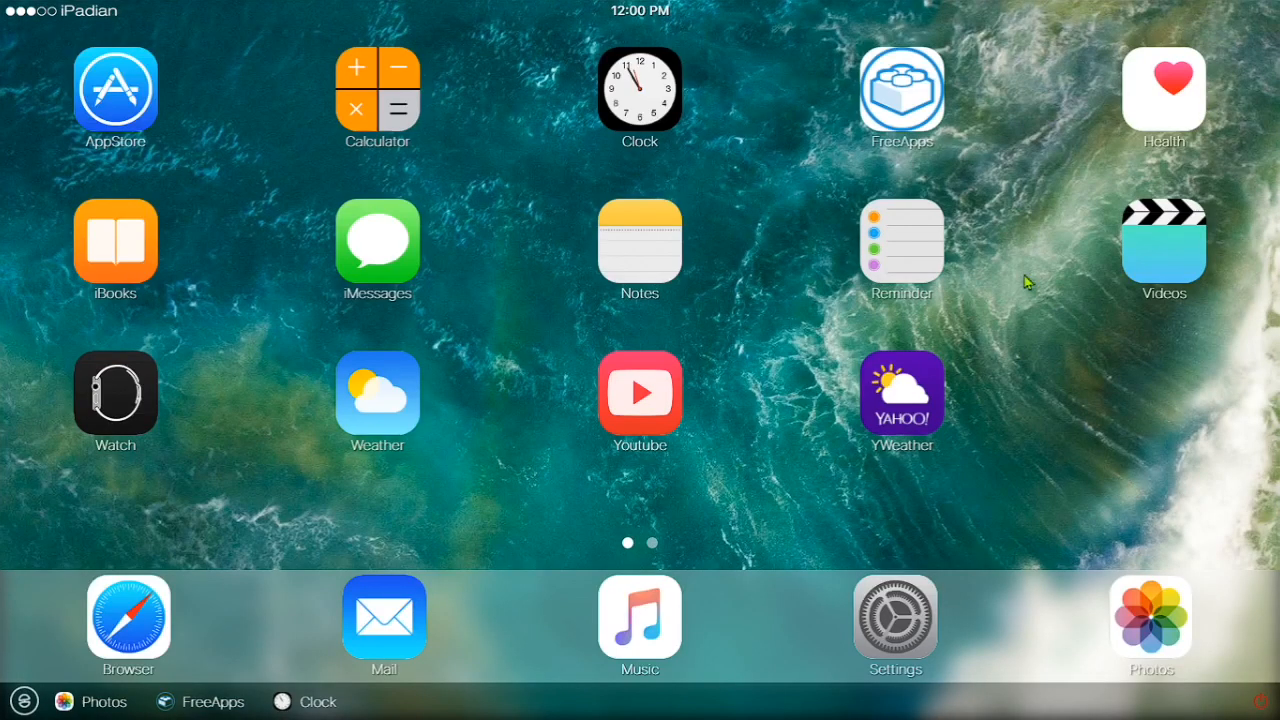
mouse_move(680, 528)
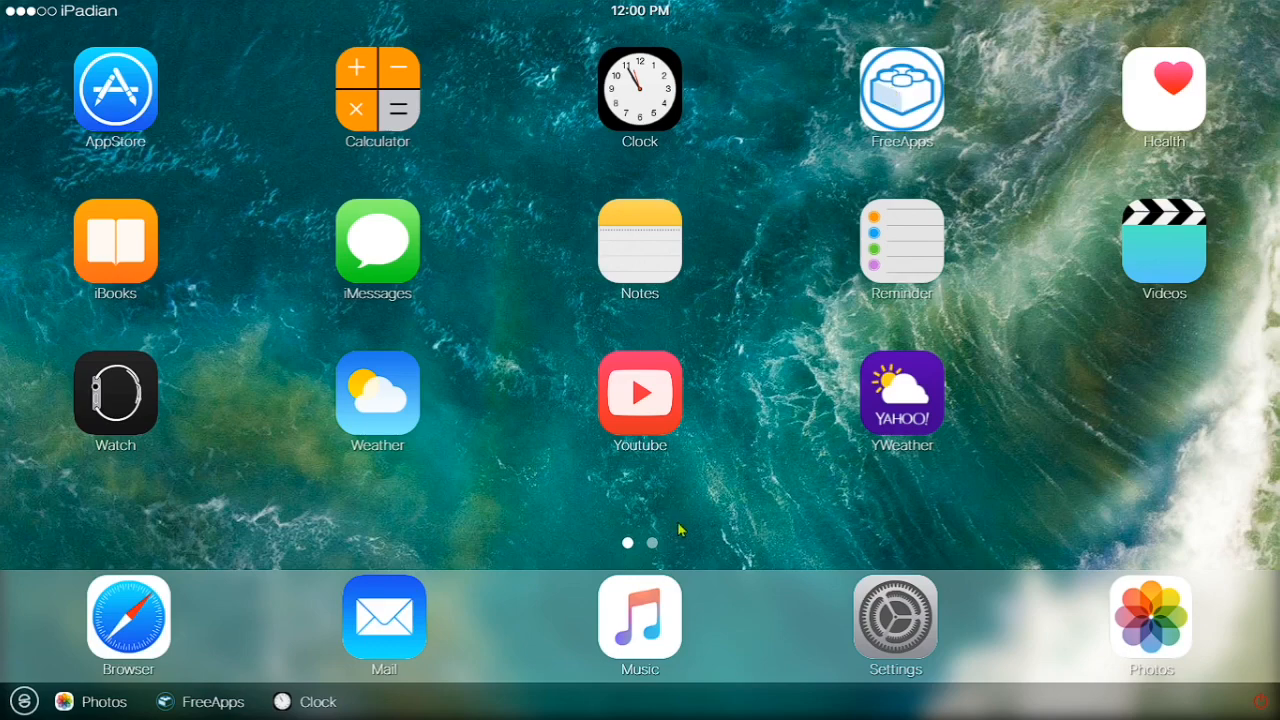
mouse_move(924, 140)
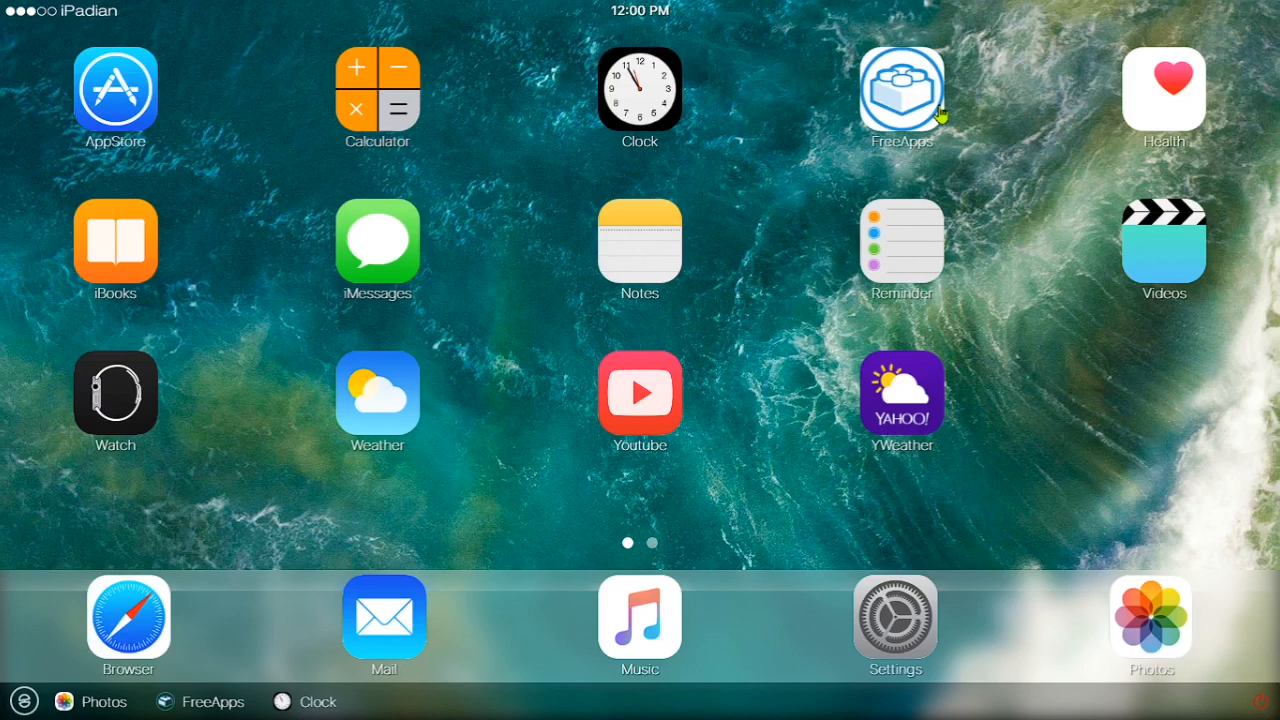
mouse_move(218, 700)
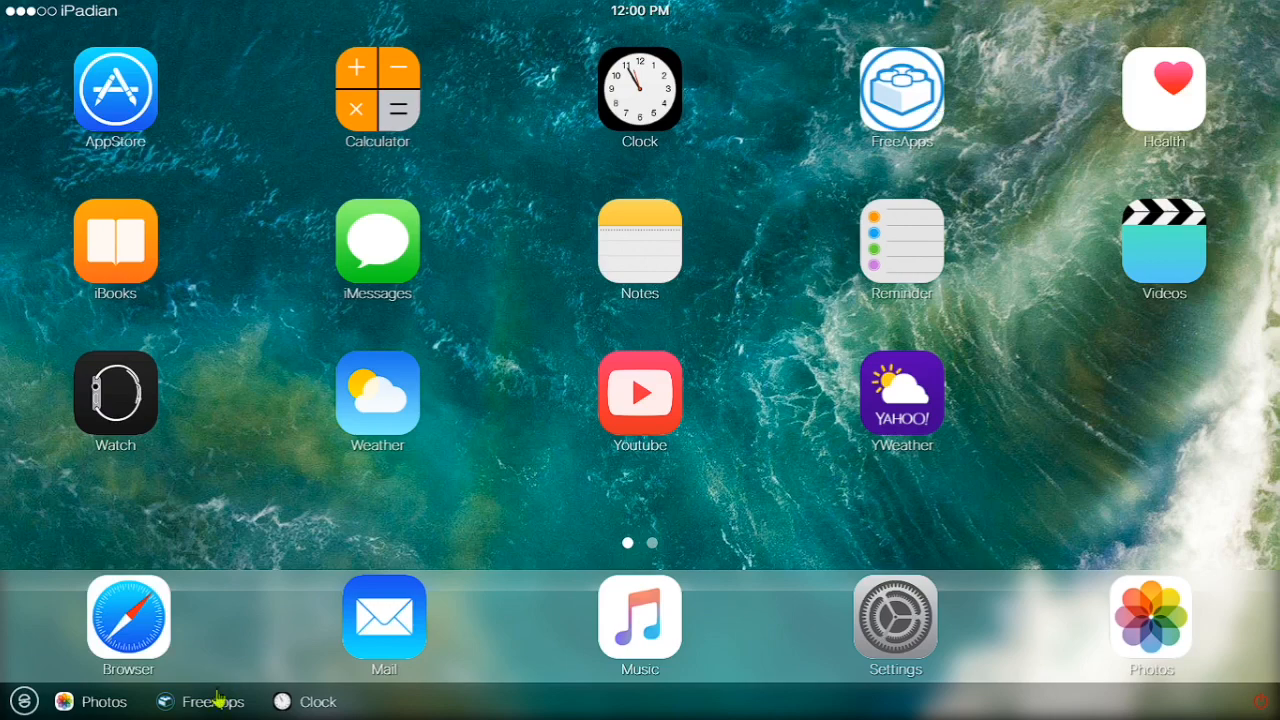